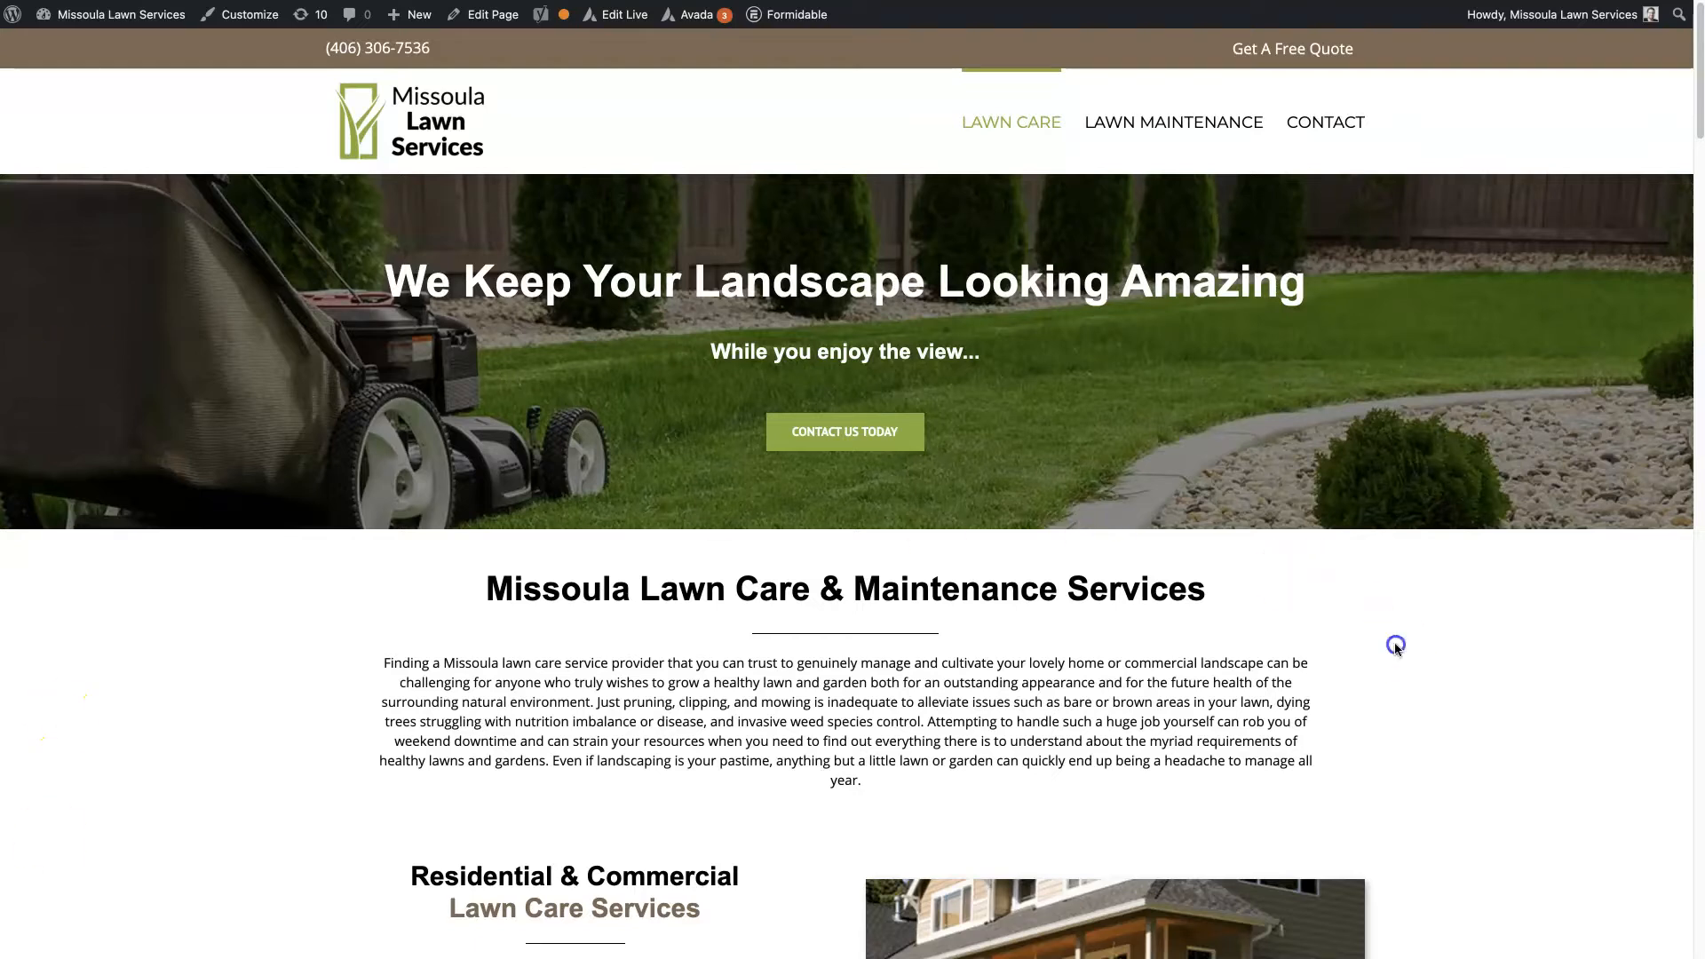
Reach the Avada Global Options from the admin bar, landing on the Footer Styling section
{"action": "scroll", "scroll_direction": "down", "scroll_amount": 3}
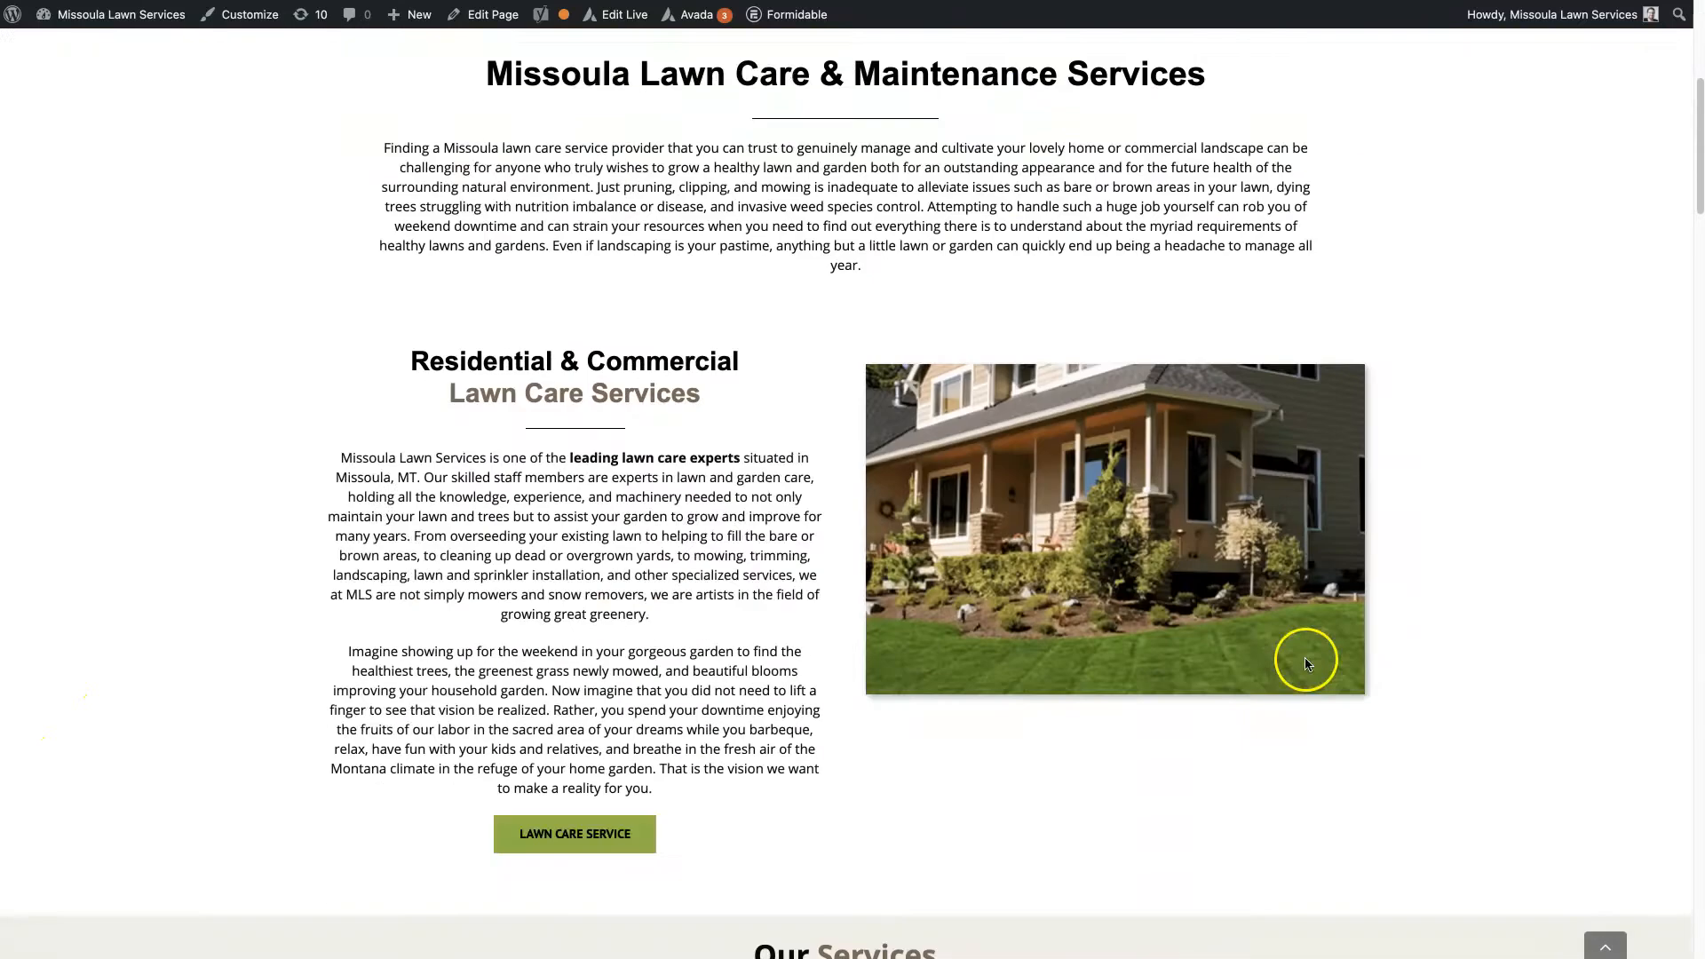
{"action": "scroll", "scroll_direction": "down", "scroll_amount": 3}
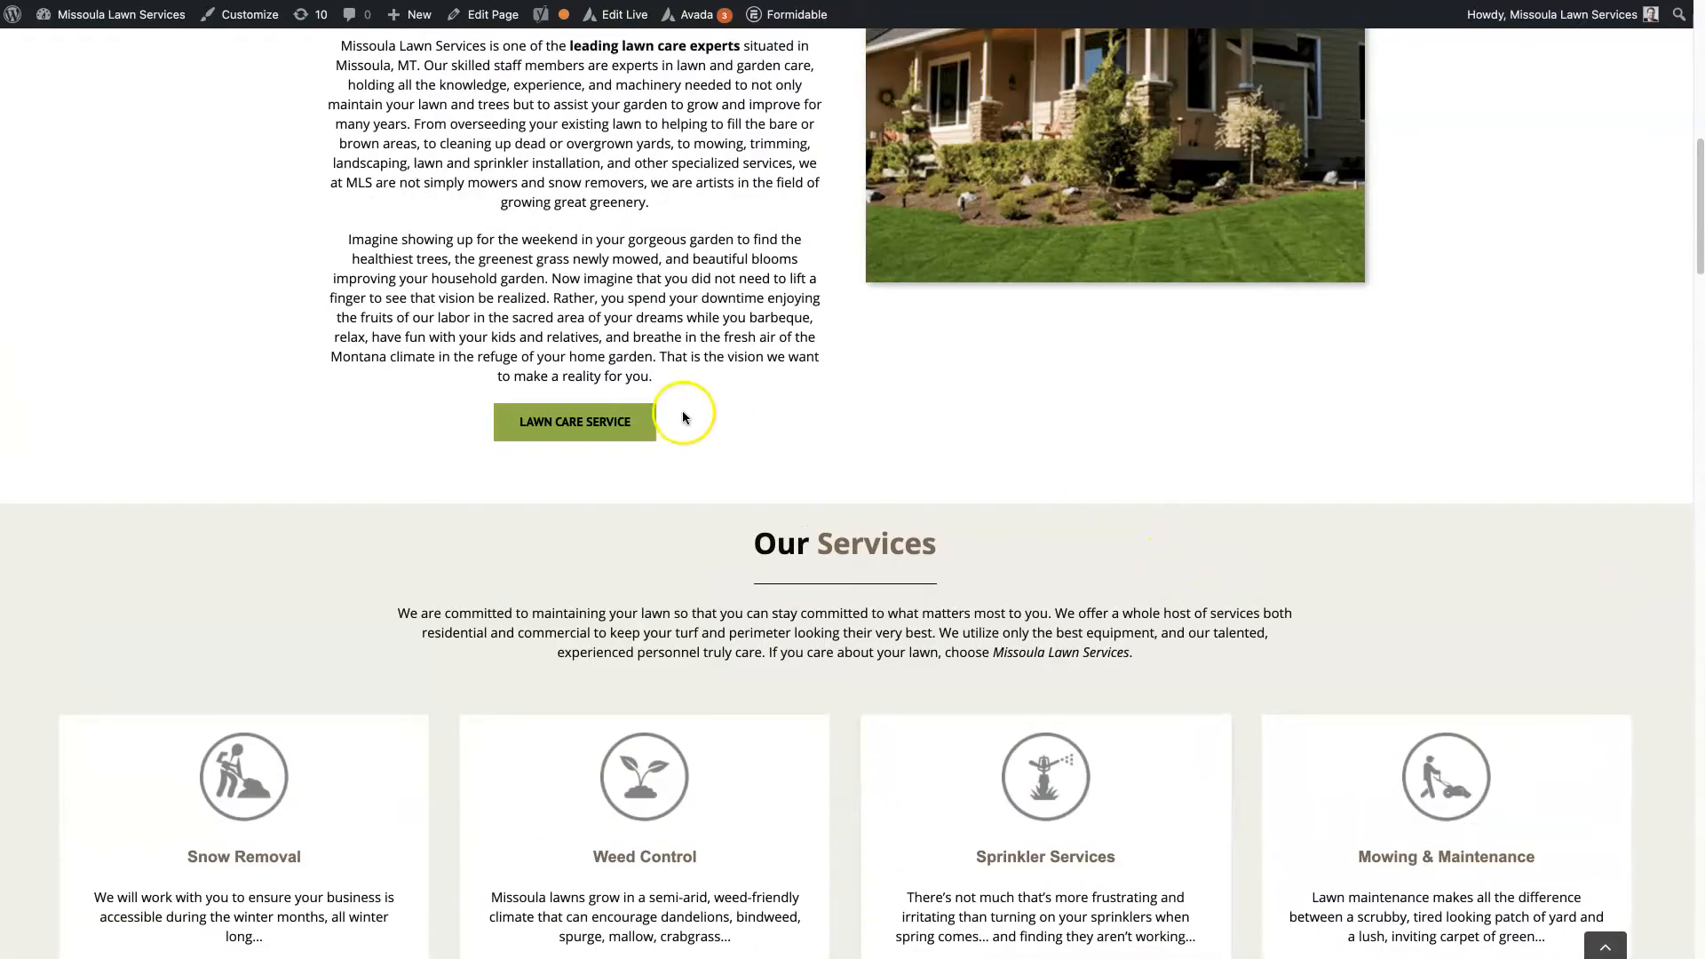
{"action": "mouse_move", "coordinate": [870, 455]}
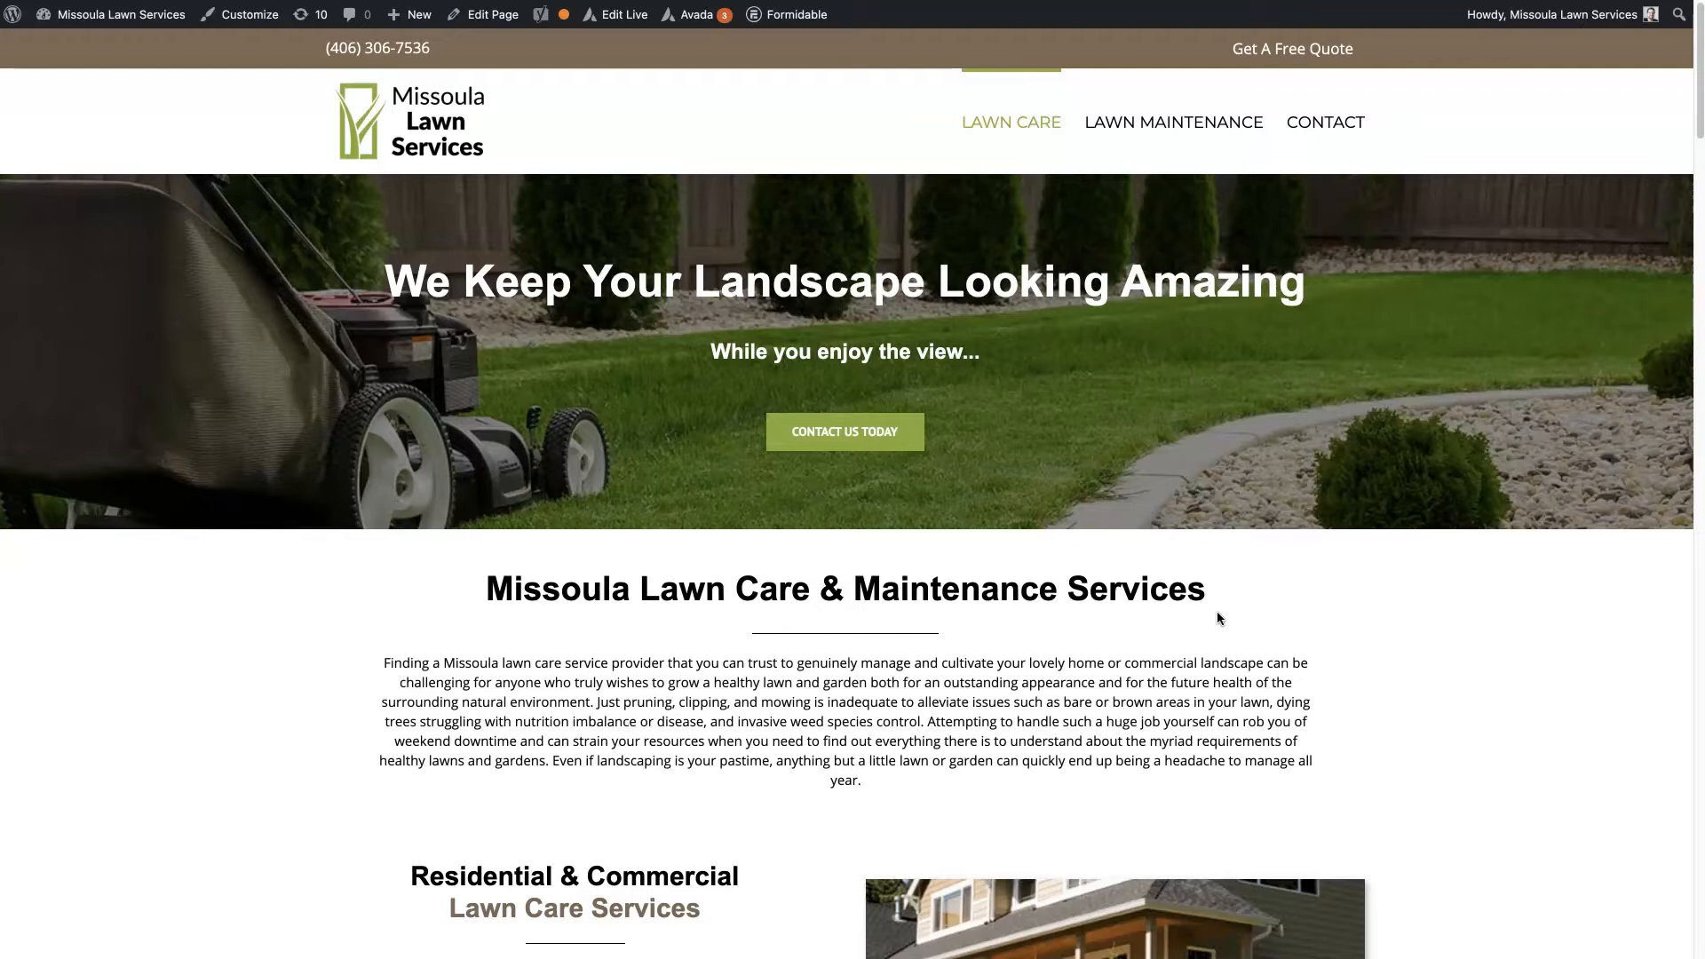
{"action": "left_click", "coordinate": [694, 14]}
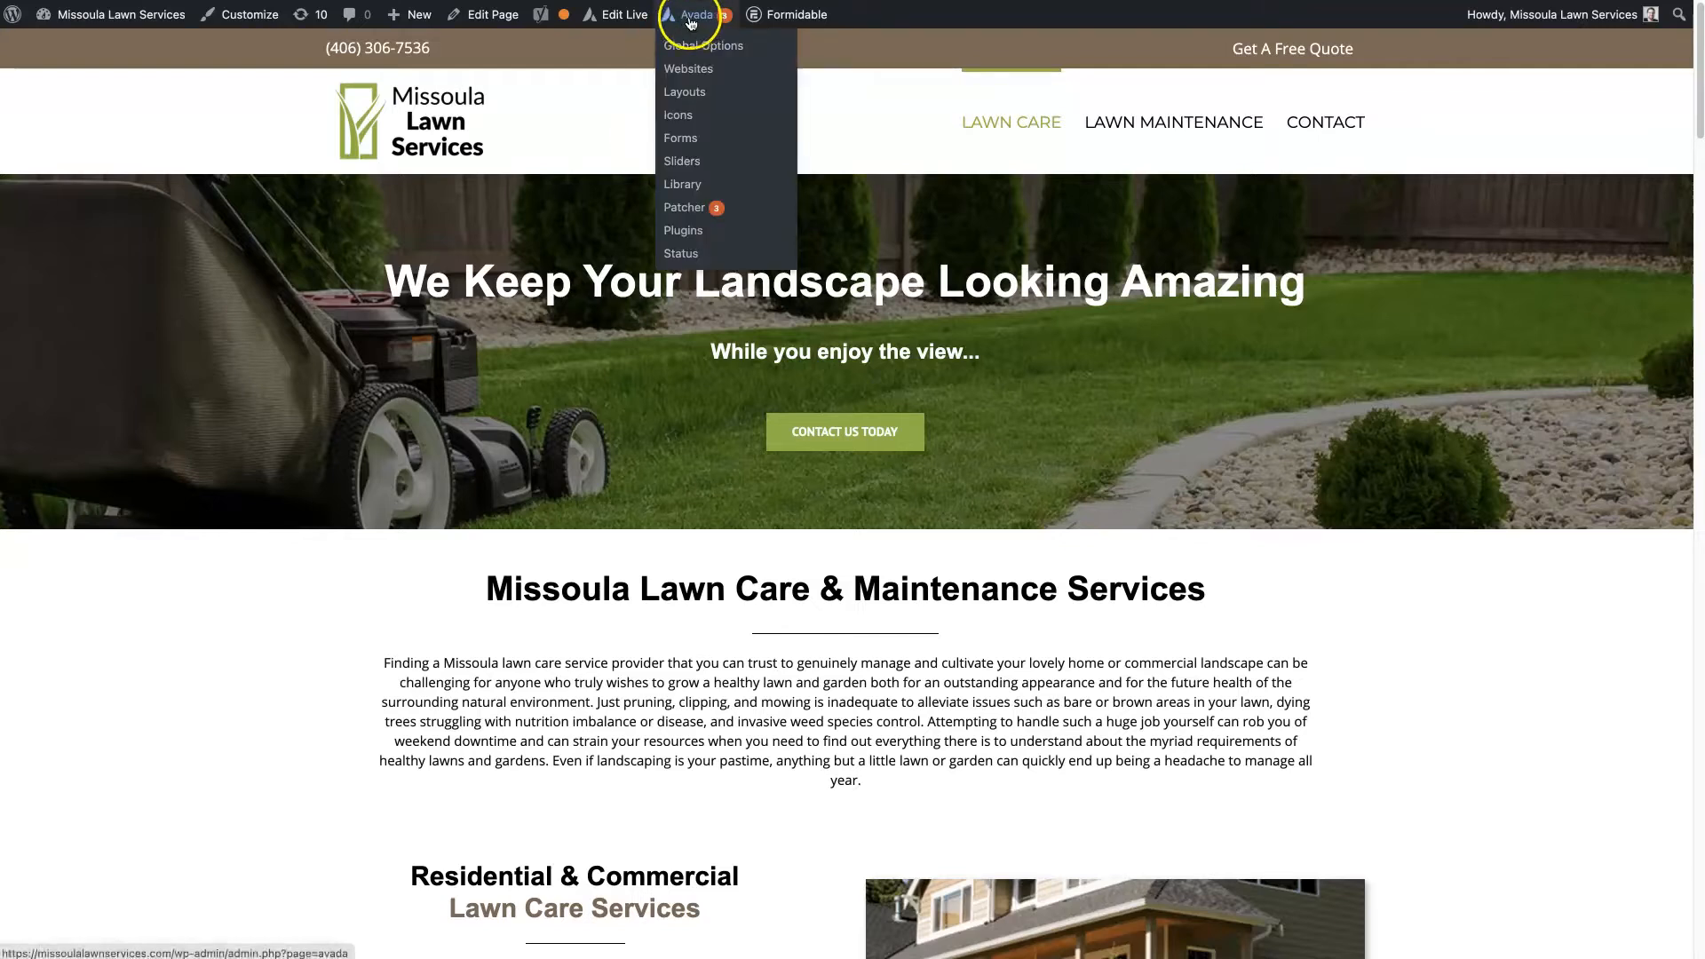
{"action": "right_click", "coordinate": [704, 46]}
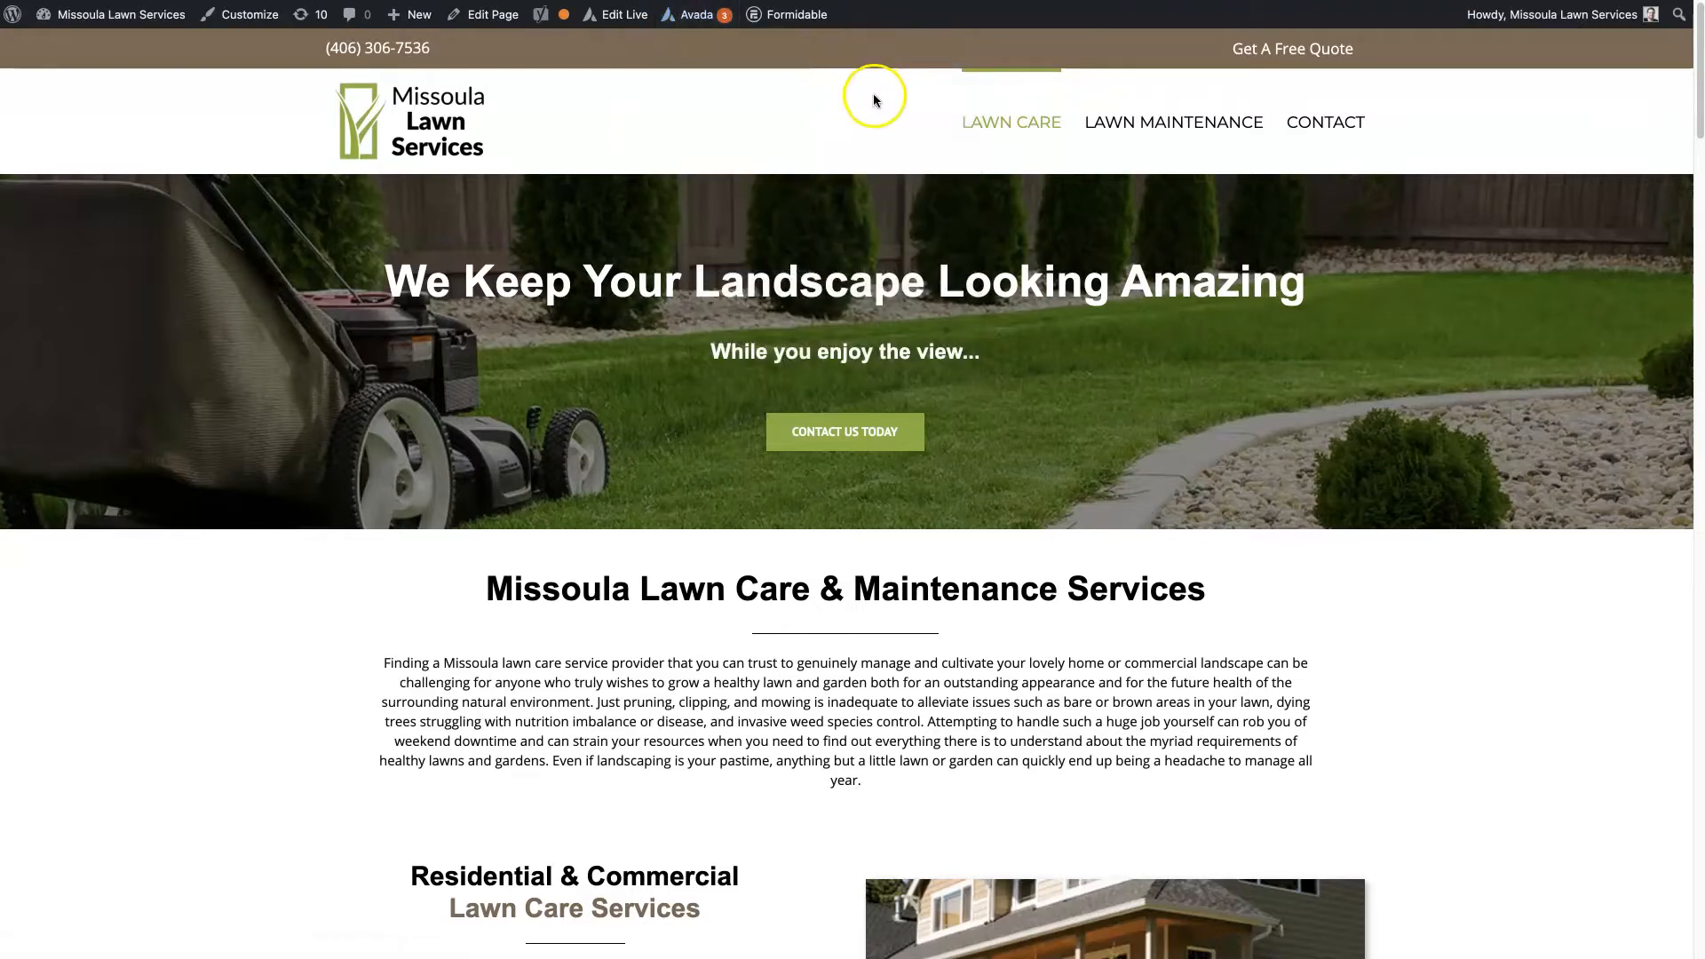
{"action": "scroll", "scroll_direction": "down", "scroll_amount": 3}
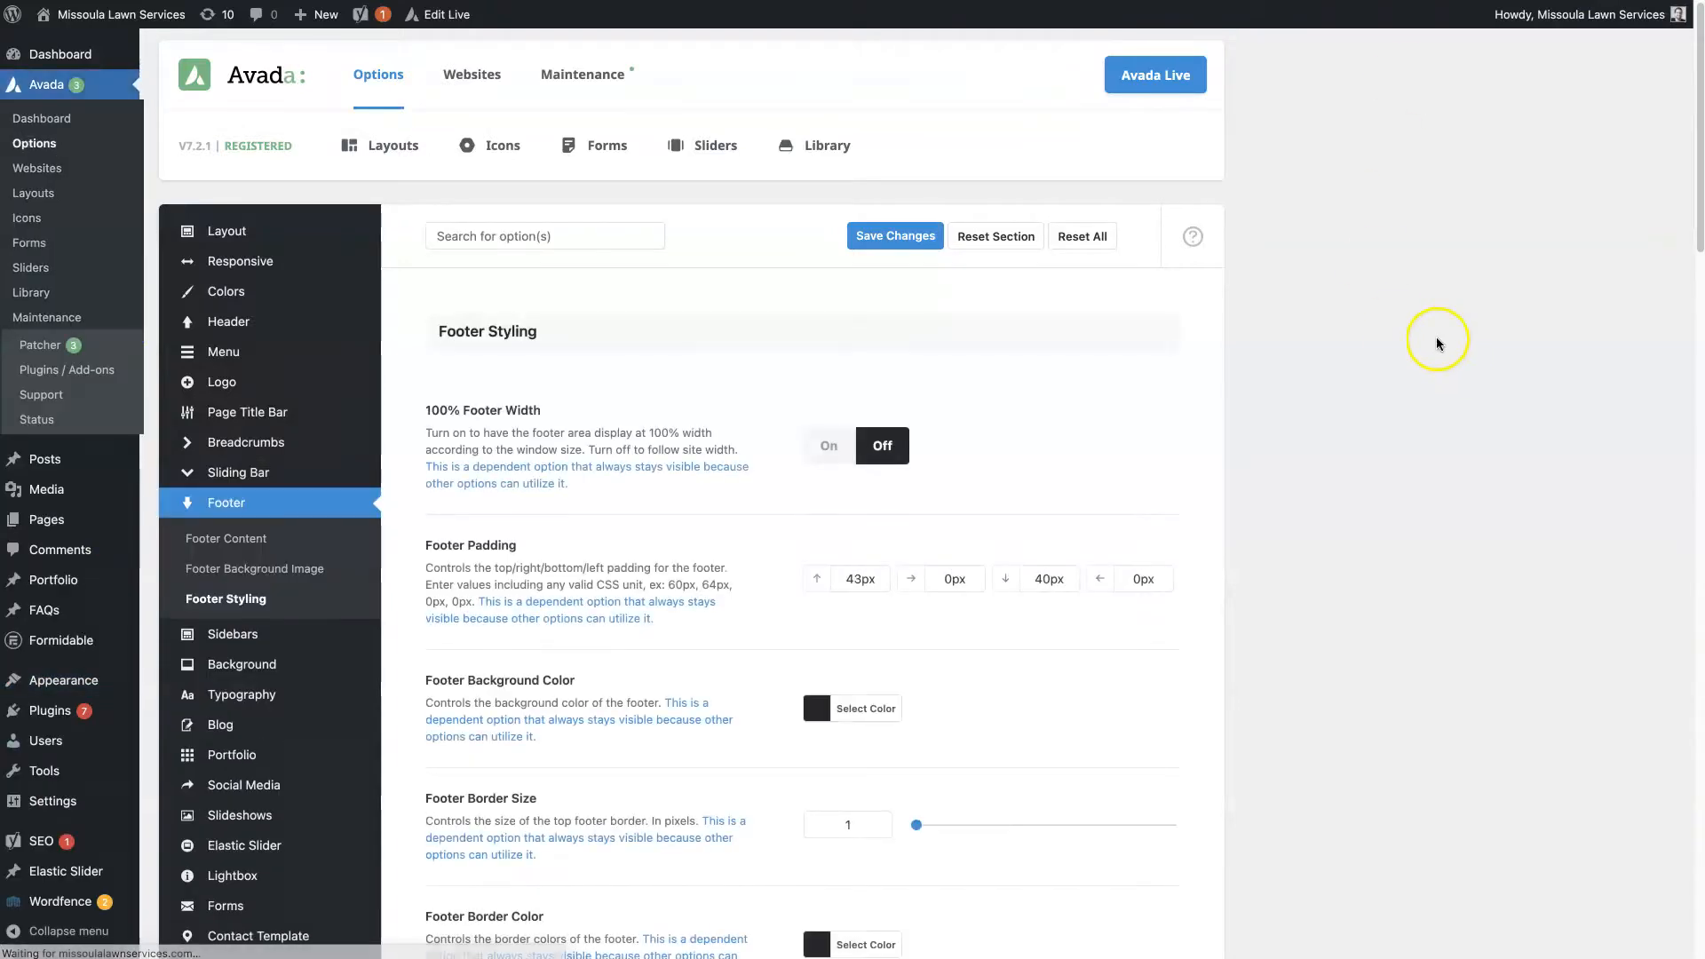
Show the Avada Builder Elements defaults listing Alert, Animations and Button groups
{"action": "scroll", "scroll_direction": "down", "scroll_amount": 3}
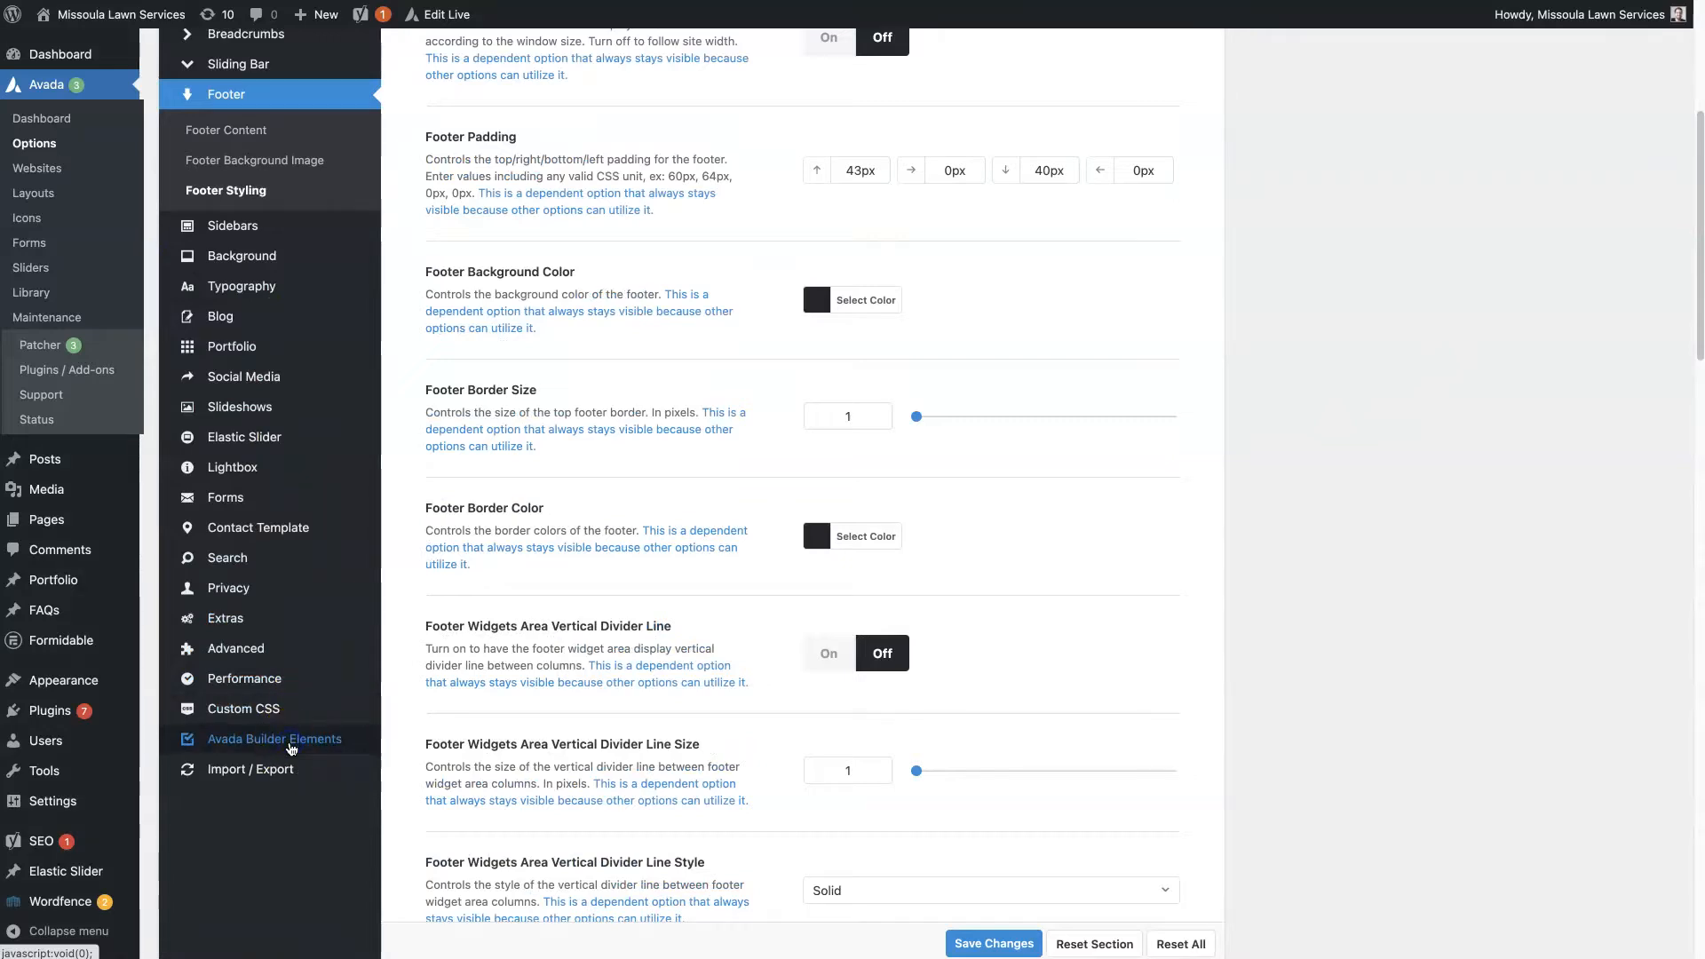
{"action": "left_click", "coordinate": [274, 739]}
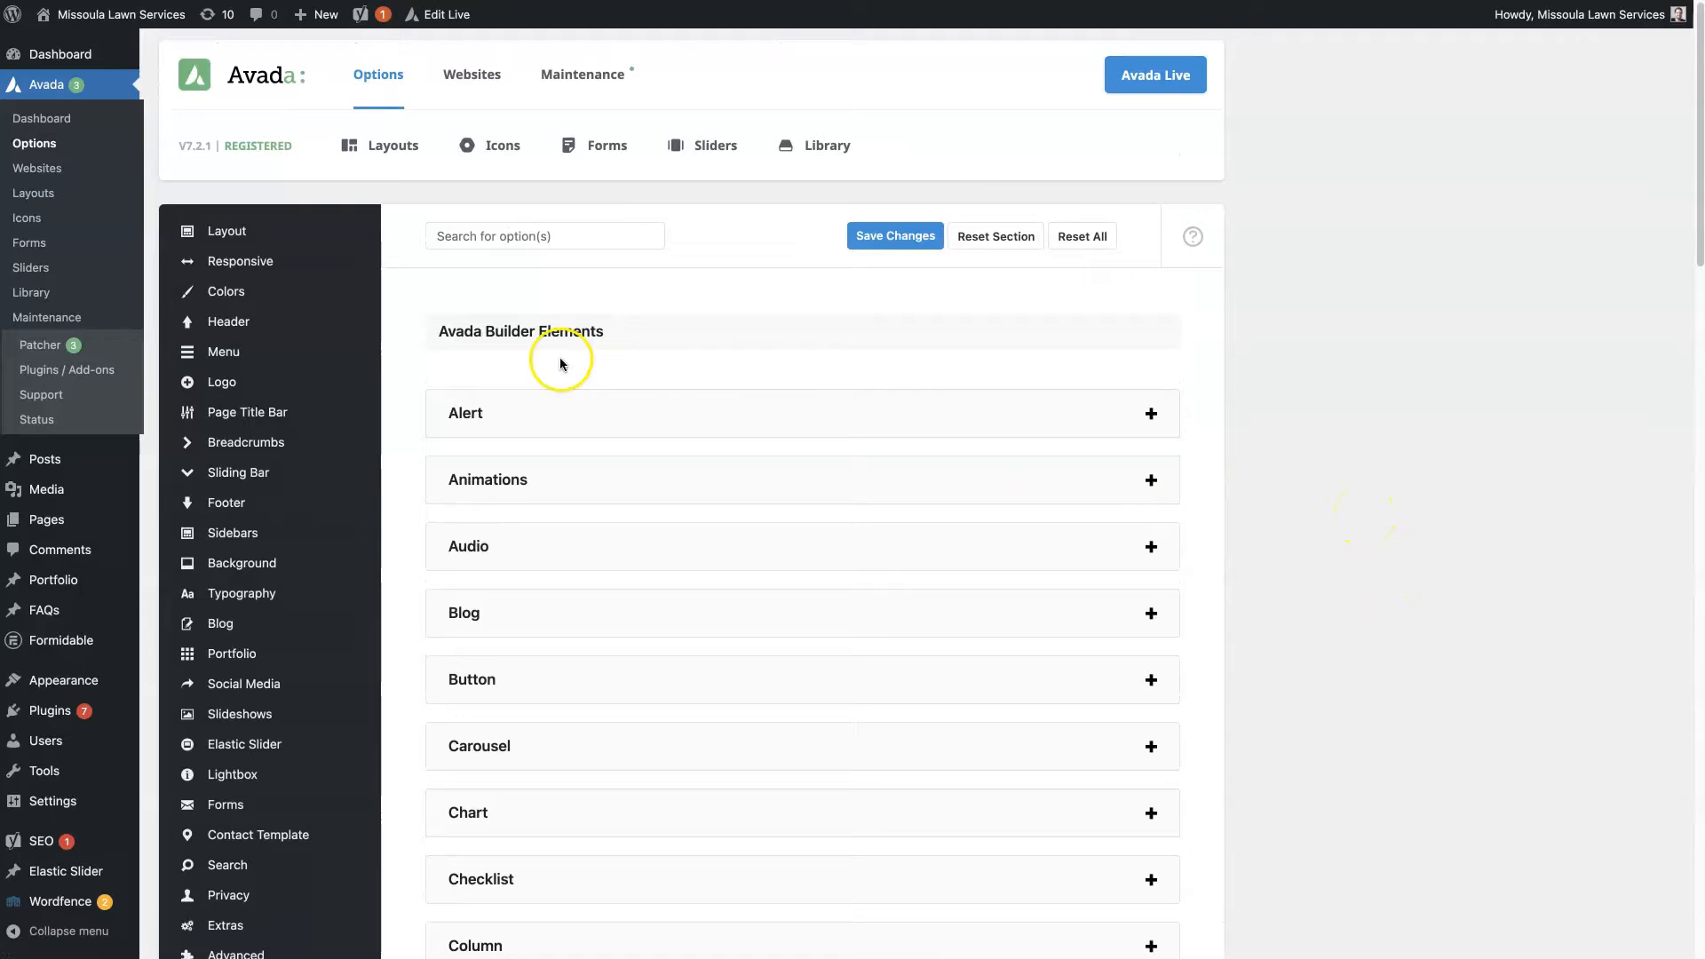
{"action": "mouse_move", "coordinate": [769, 483]}
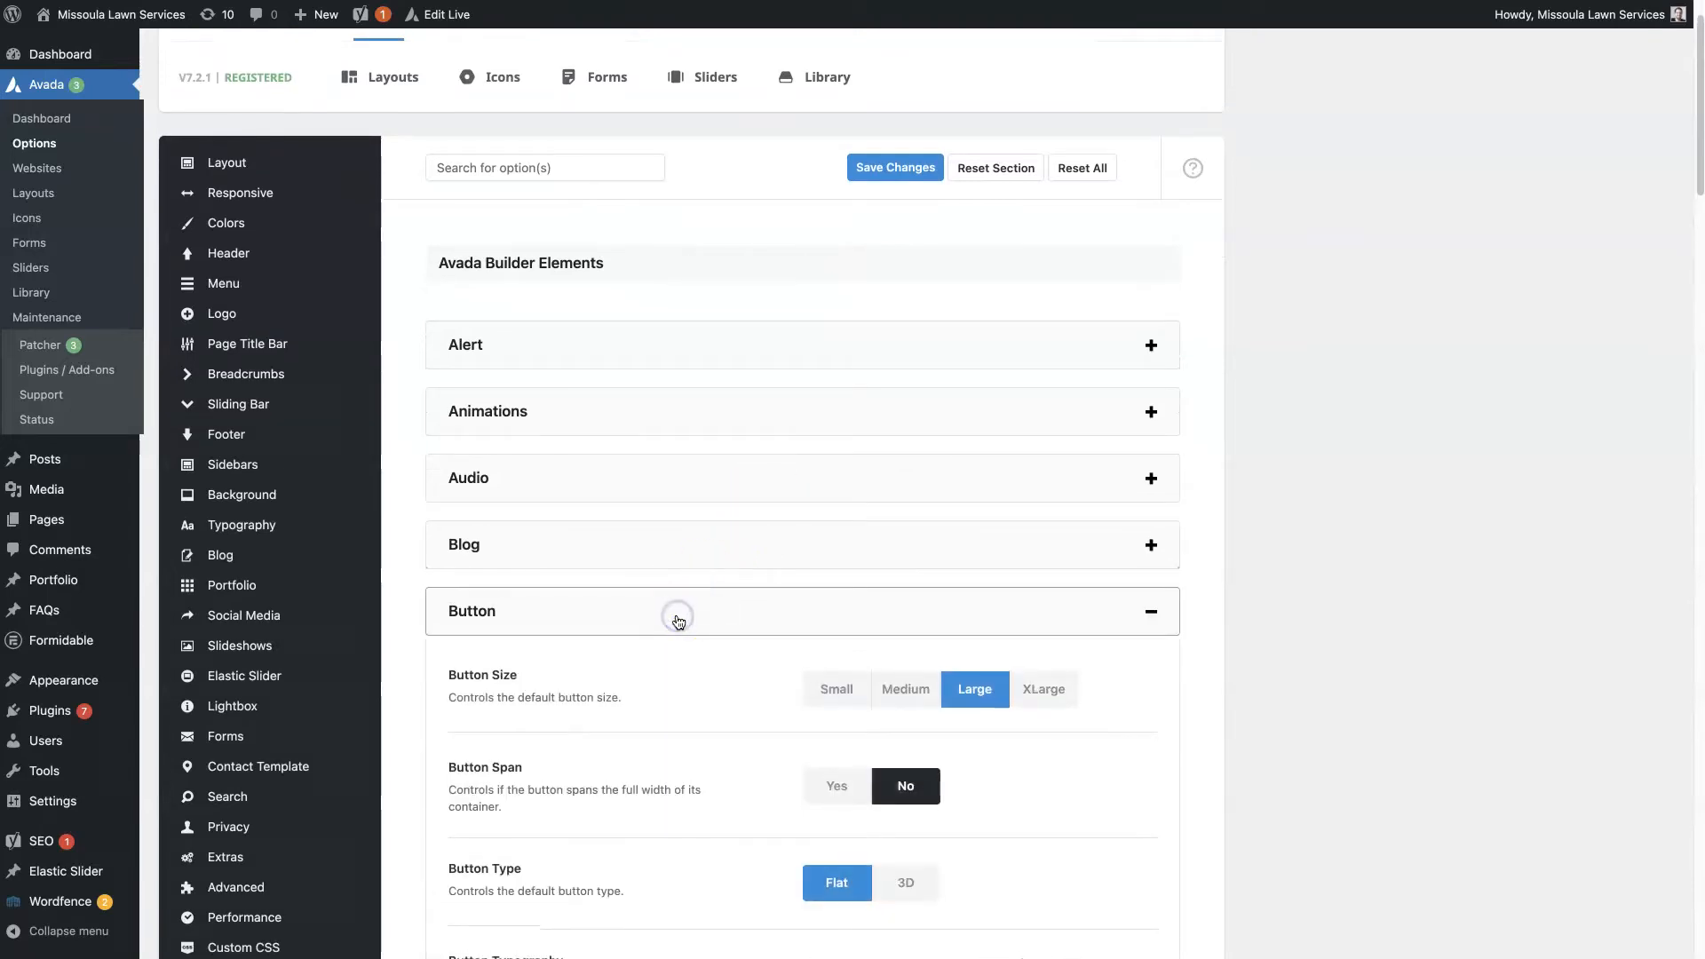
Set the default Button Size to XLarge and return to the live lawn care homepage
{"action": "scroll", "scroll_direction": "down", "scroll_amount": 3}
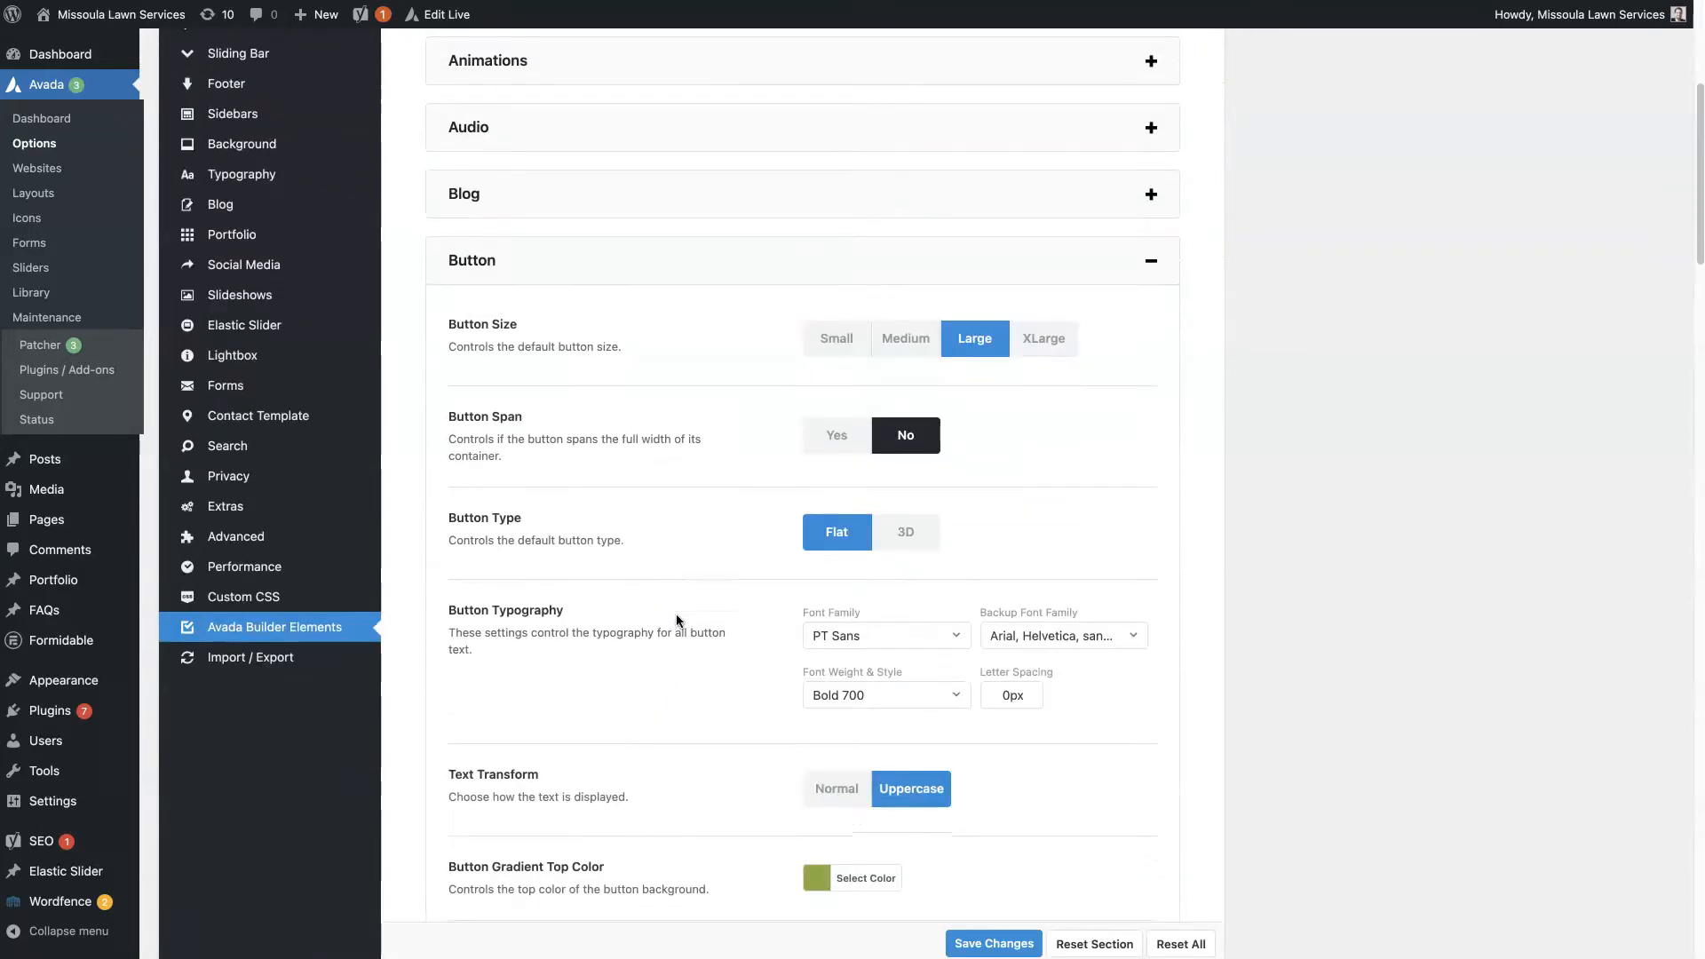
{"action": "scroll", "scroll_direction": "down", "scroll_amount": 3}
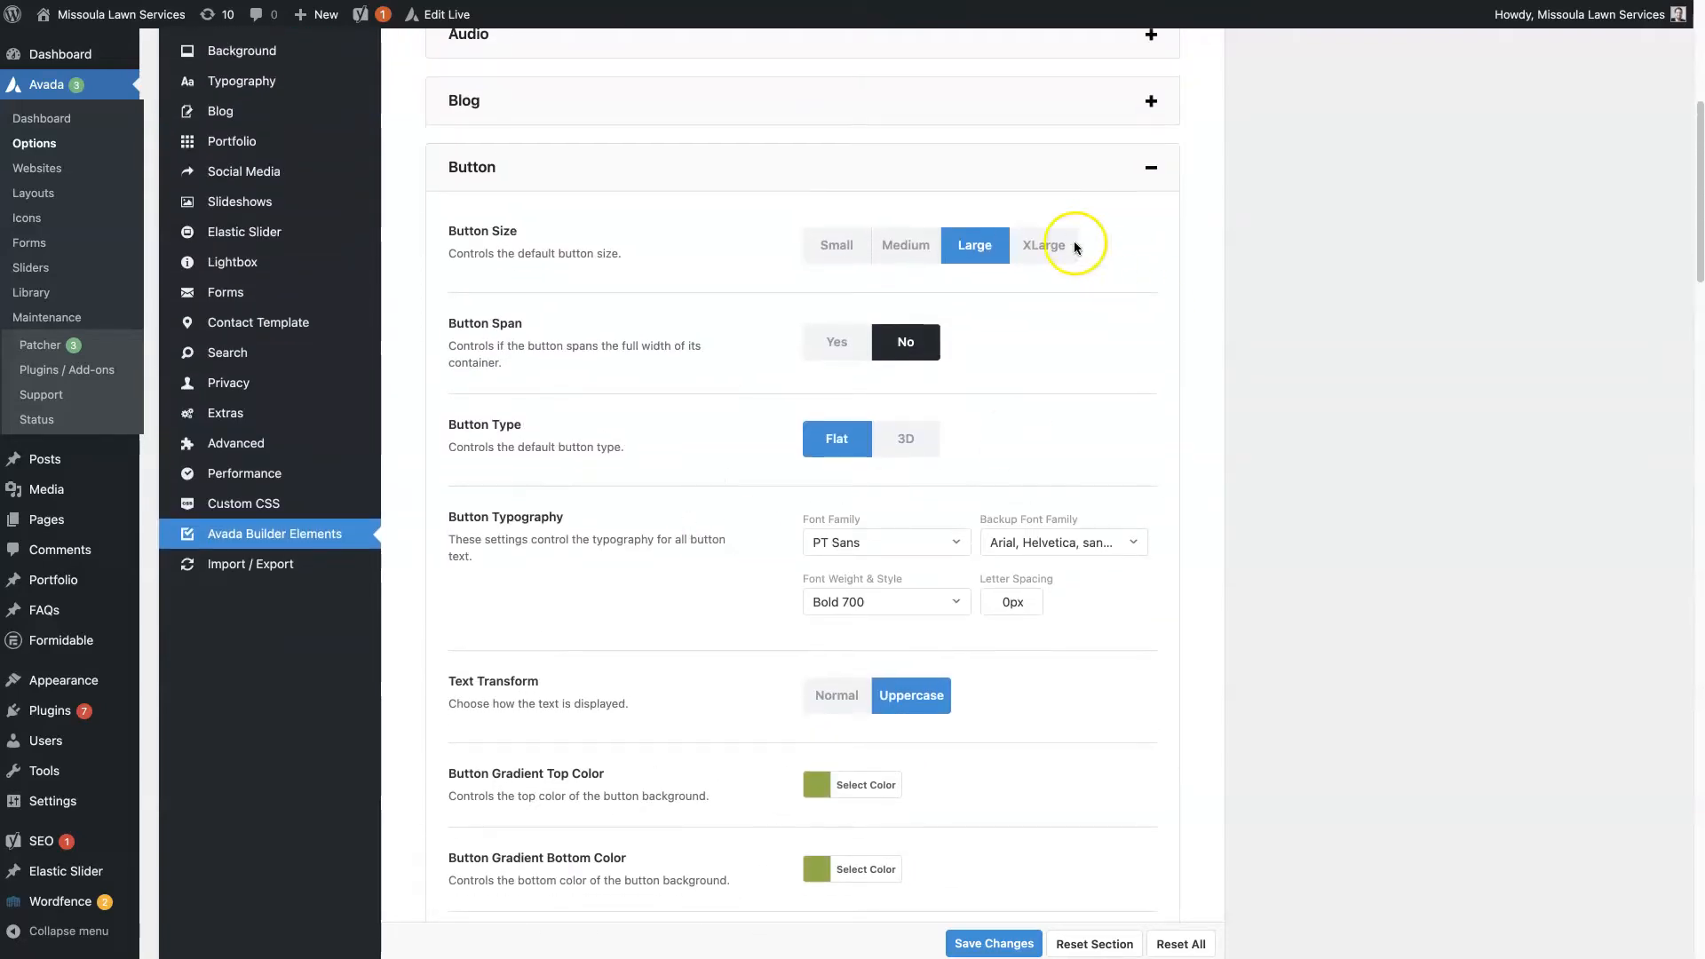
{"action": "left_click", "coordinate": [1043, 245]}
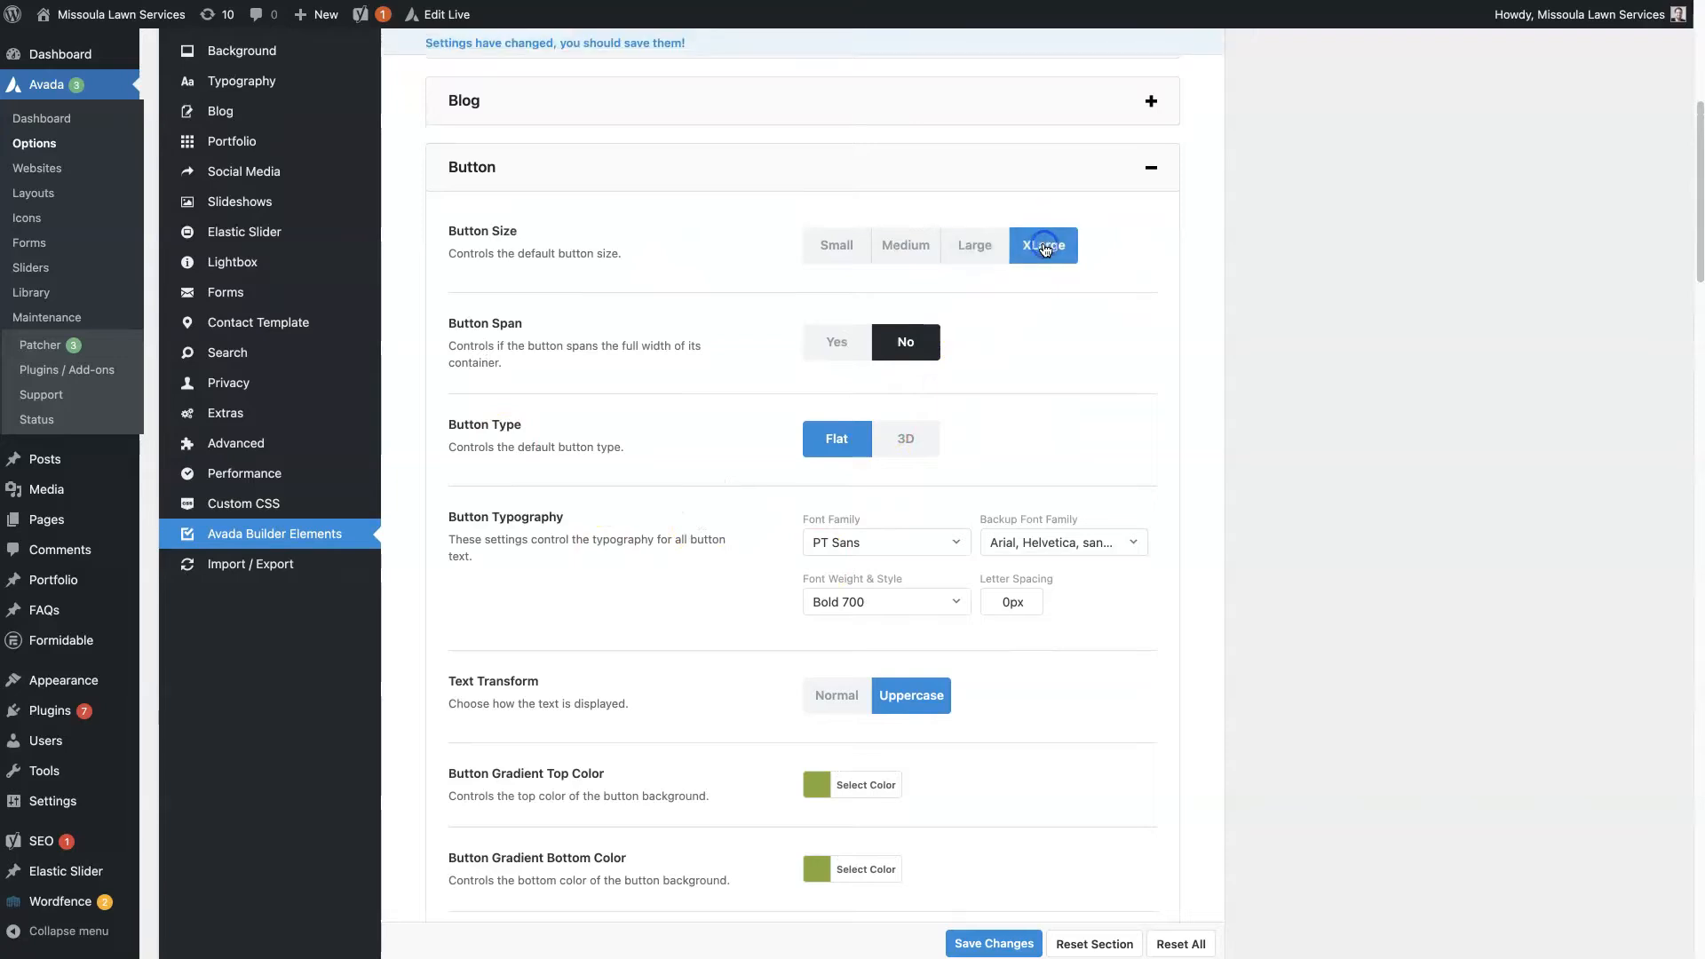
{"action": "left_click", "coordinate": [975, 245]}
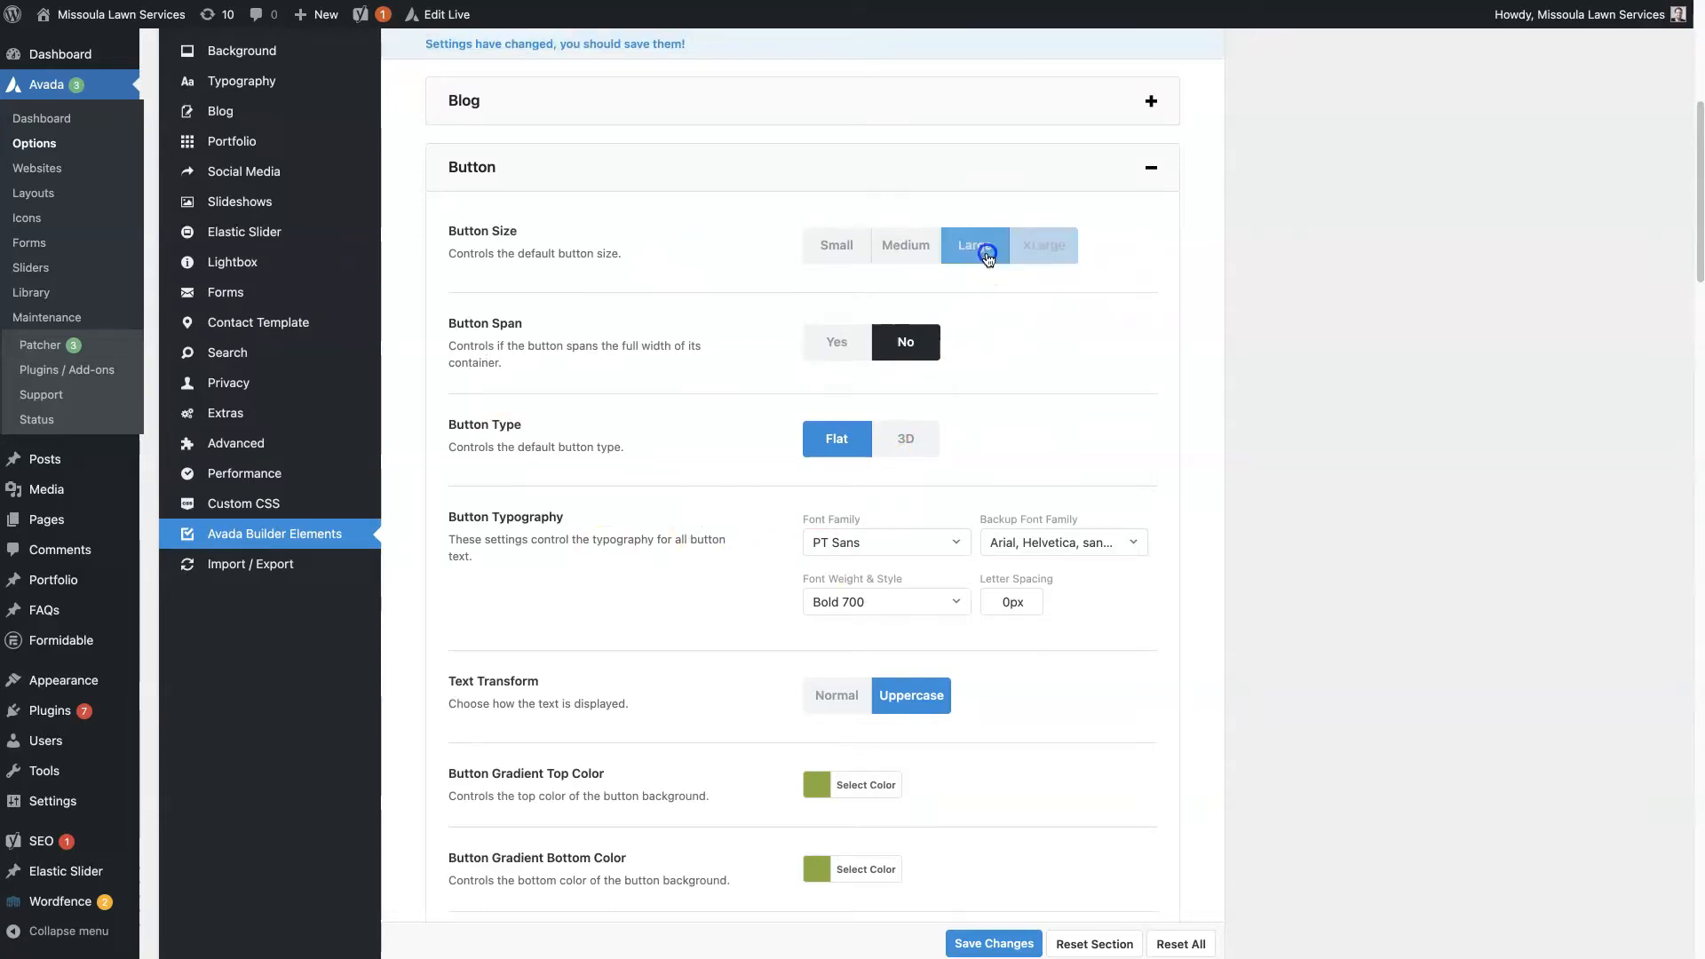
{"action": "left_click", "coordinate": [1042, 245]}
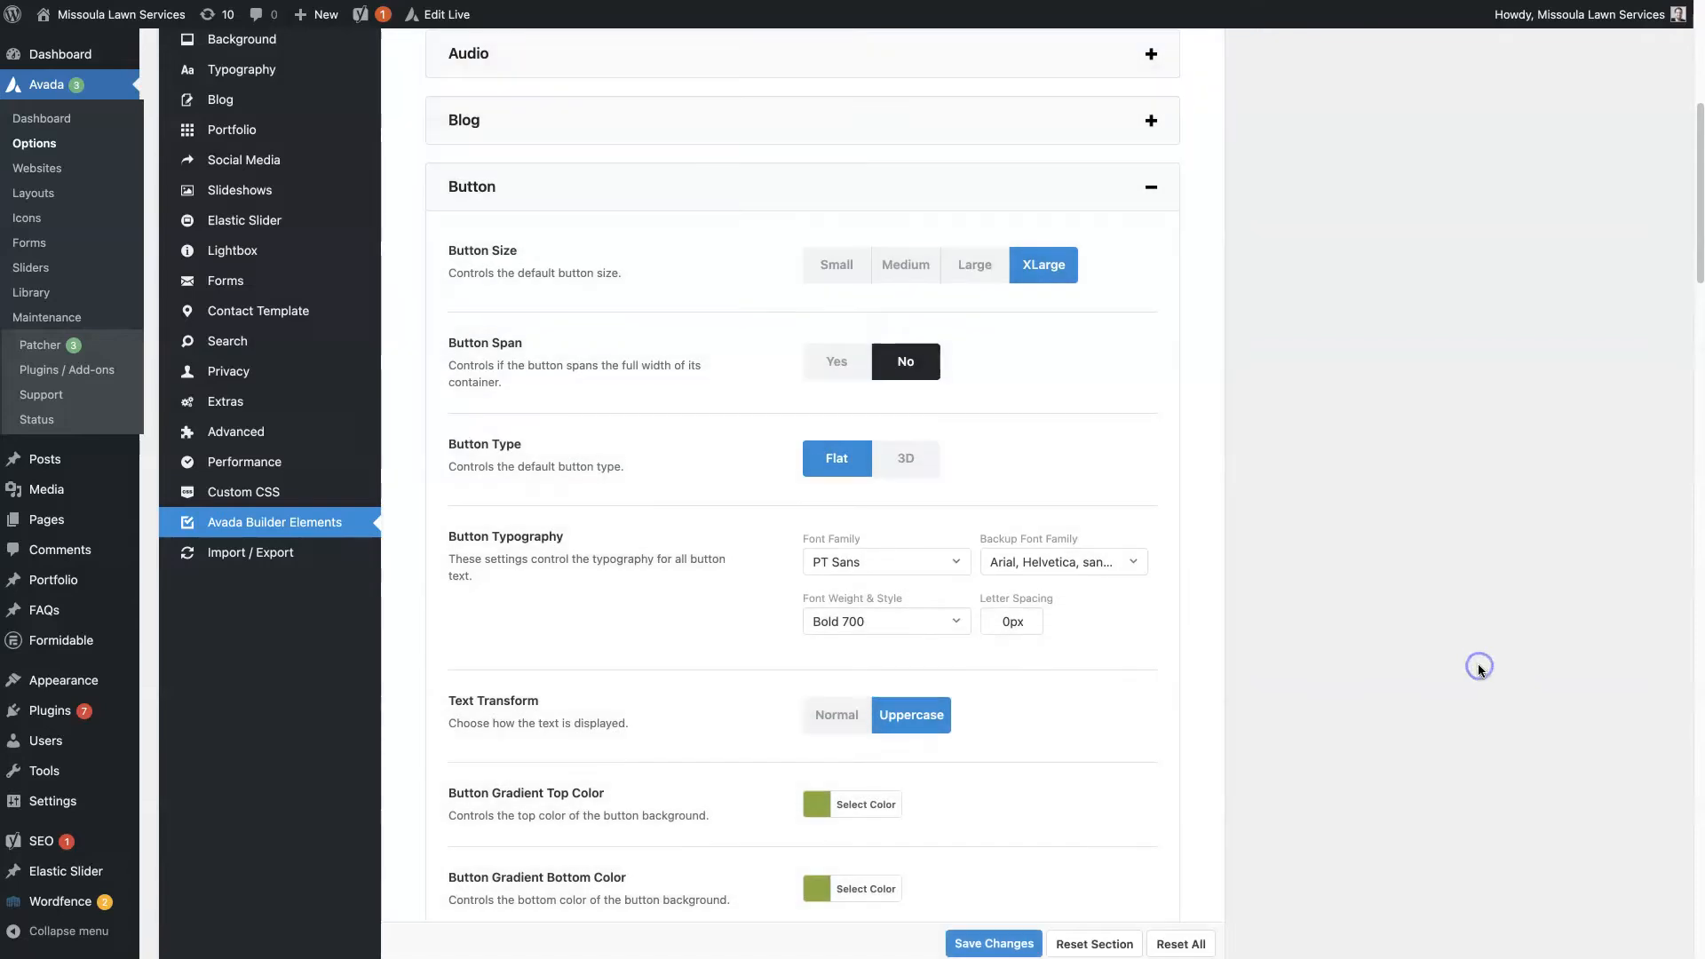
{"action": "right_click", "coordinate": [113, 14]}
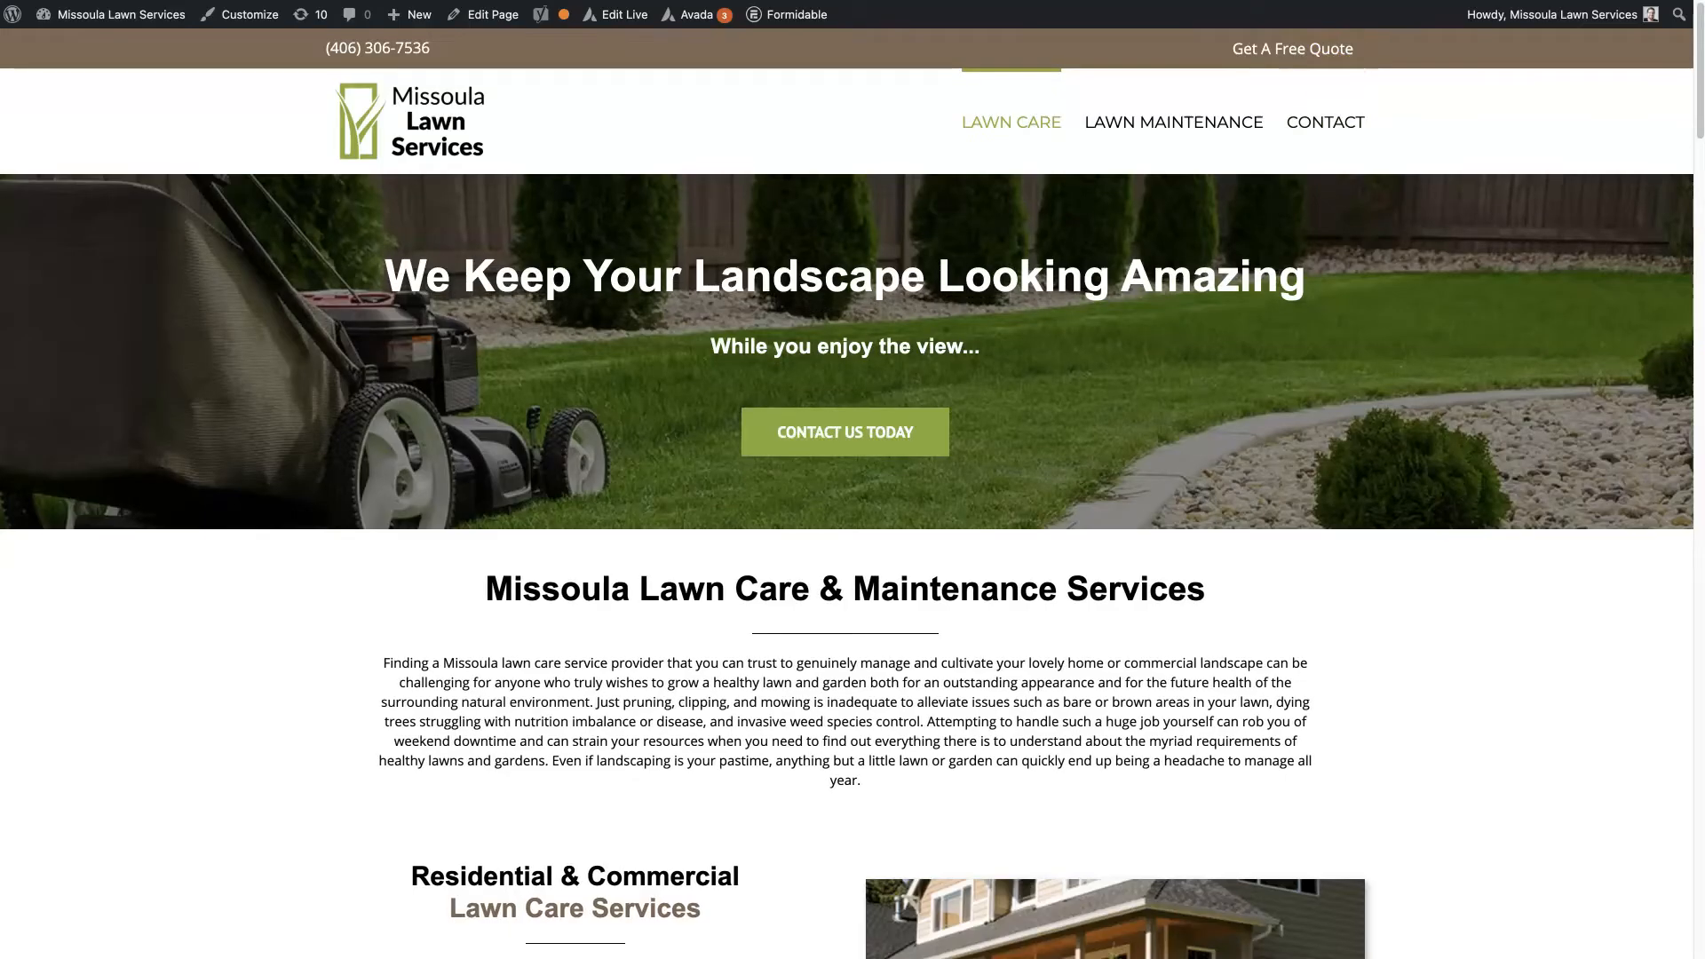
{"action": "scroll", "scroll_direction": "down", "scroll_amount": 3}
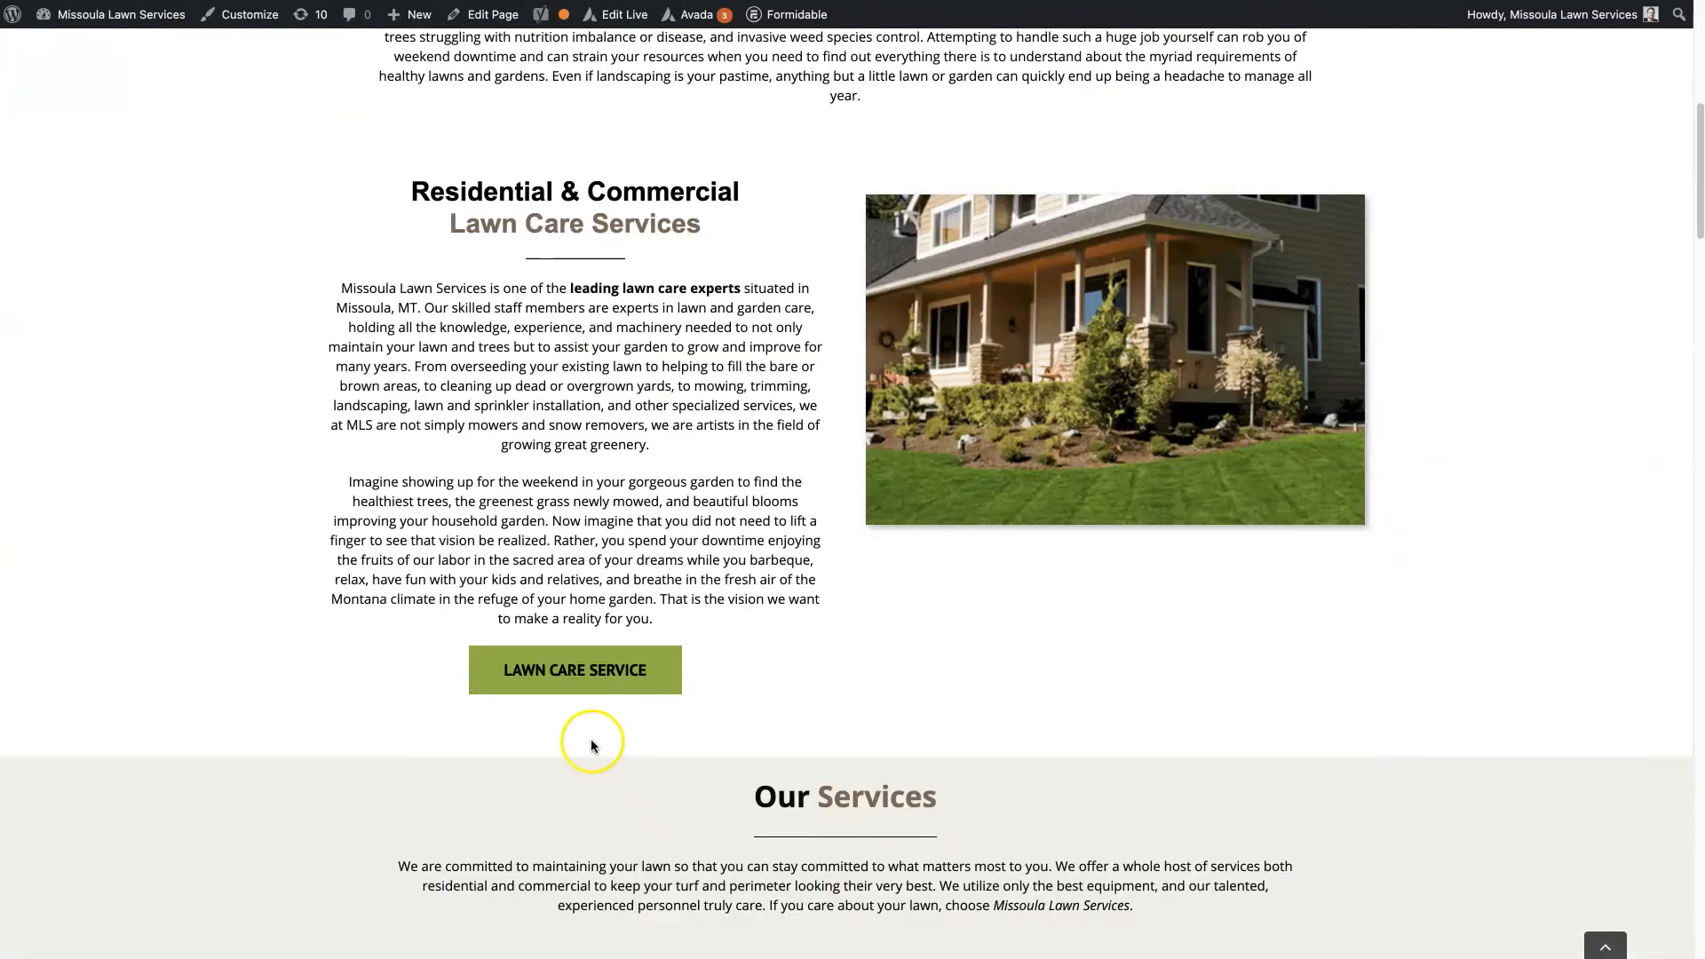
{"action": "scroll", "scroll_direction": "down", "scroll_amount": 3}
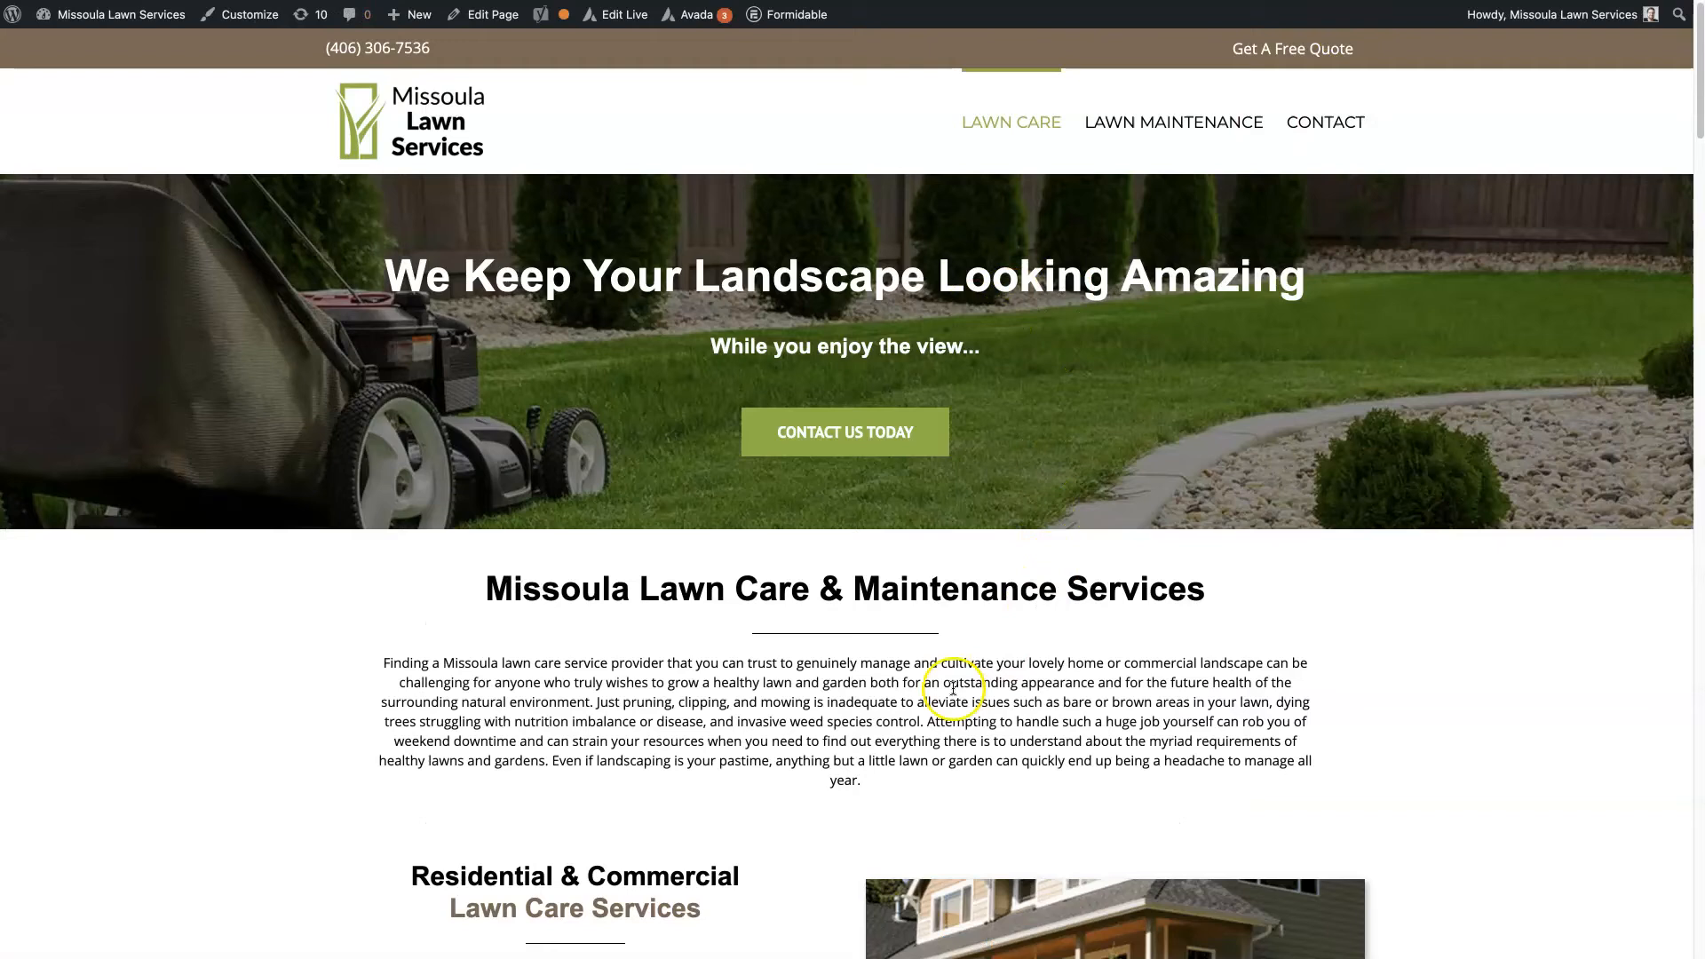
{"action": "mouse_move", "coordinate": [1204, 574]}
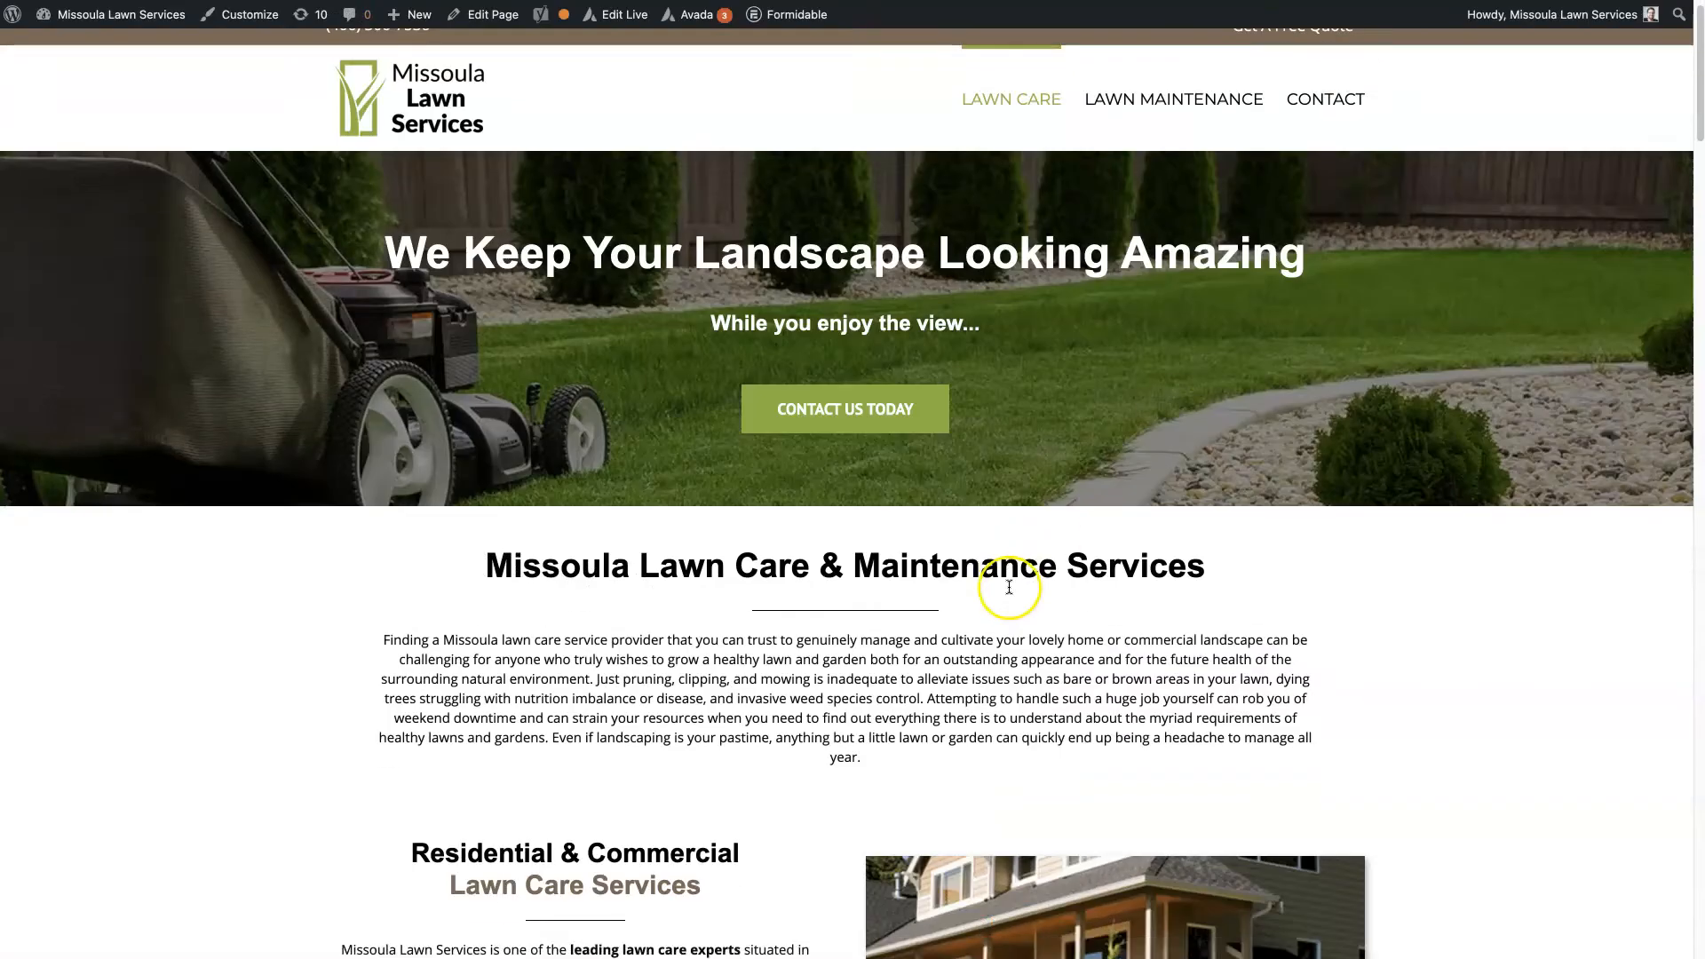
{"action": "scroll", "scroll_direction": "down", "scroll_amount": 3}
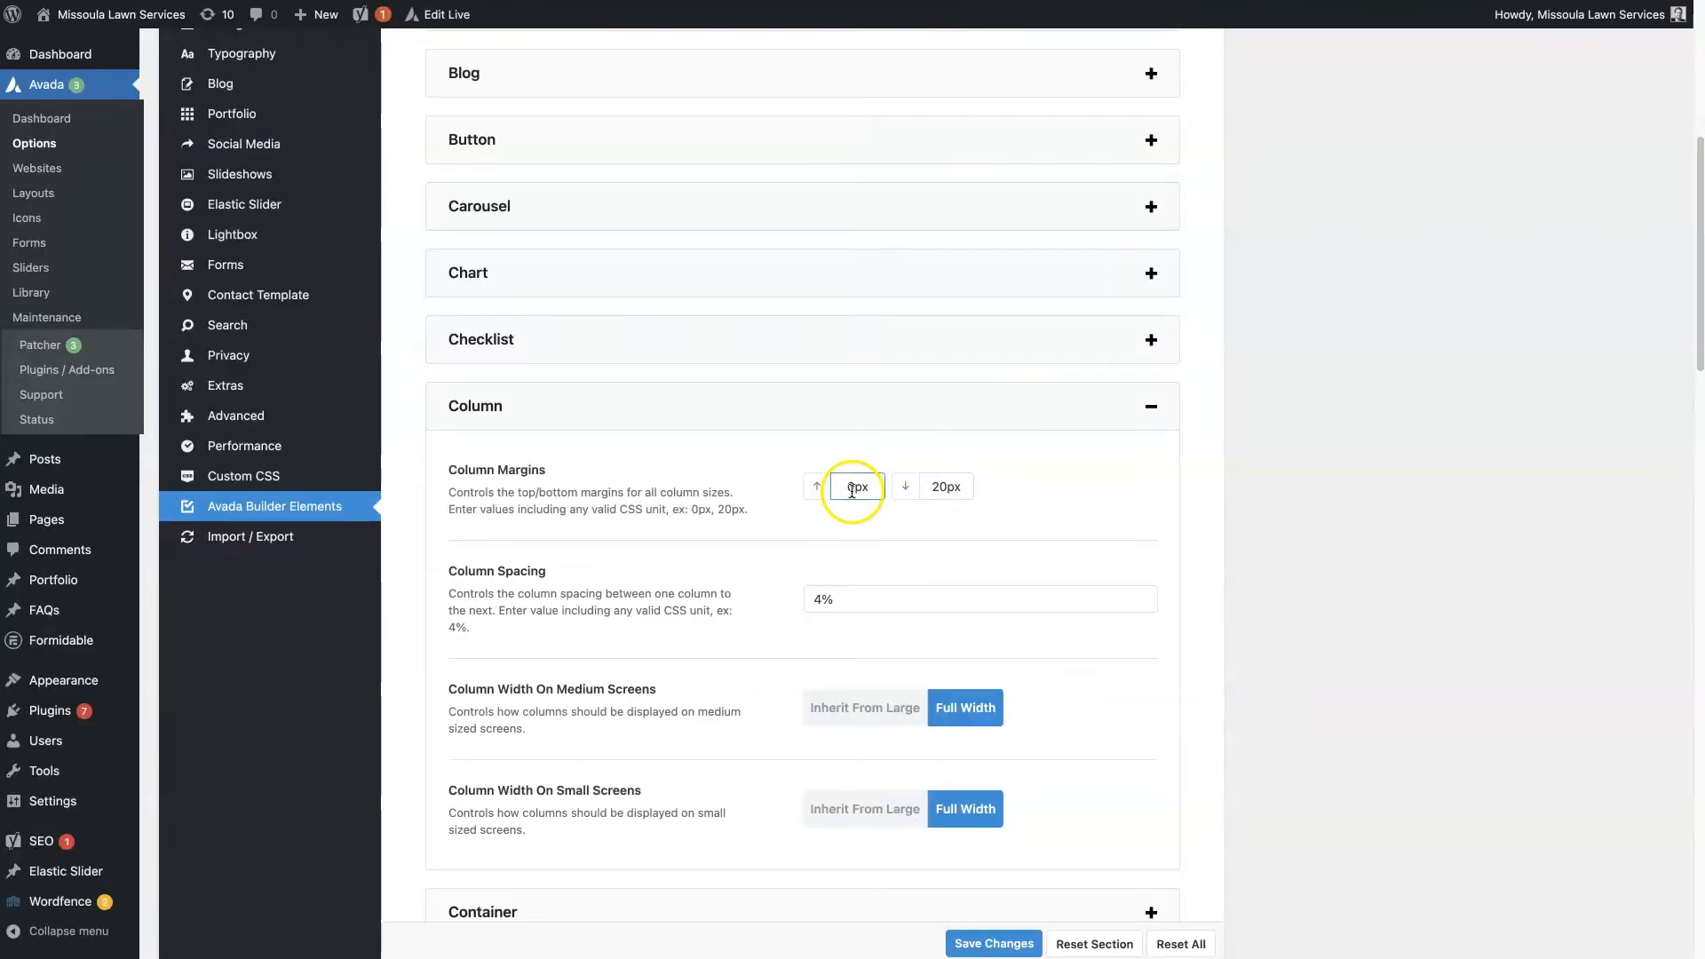
Confirm Column margins of 0px/20px, then review the builder element list down to the Container defaults
{"action": "left_click", "coordinate": [977, 598]}
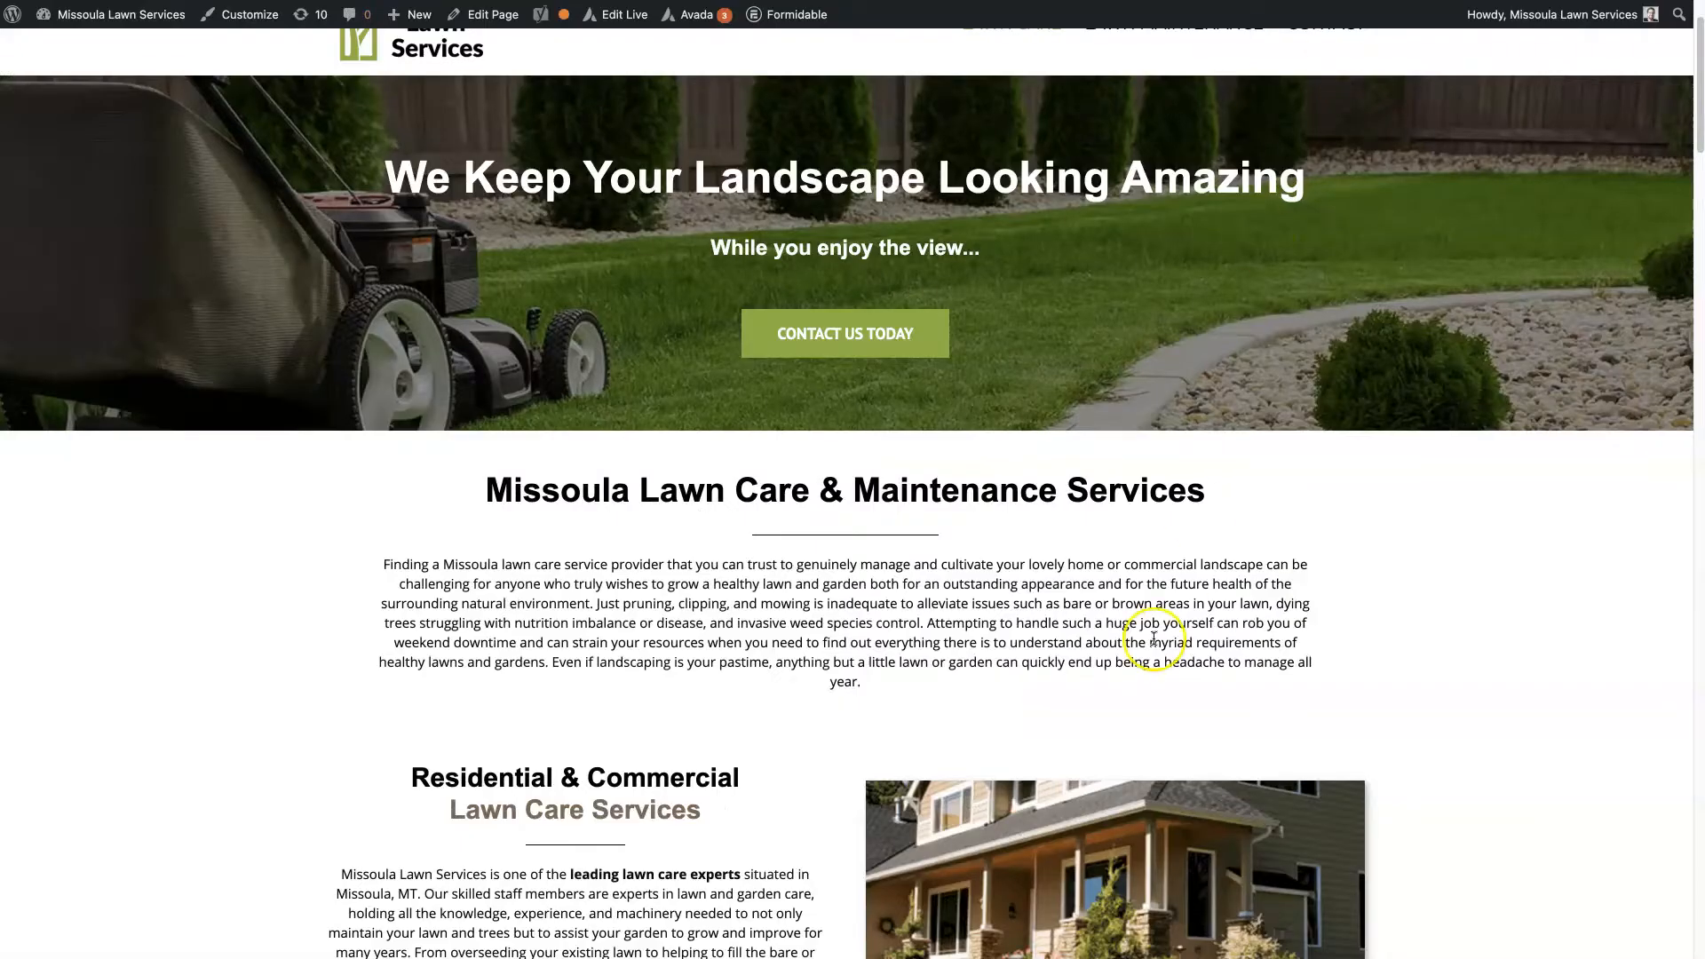
{"action": "scroll", "scroll_direction": "down", "scroll_amount": 3}
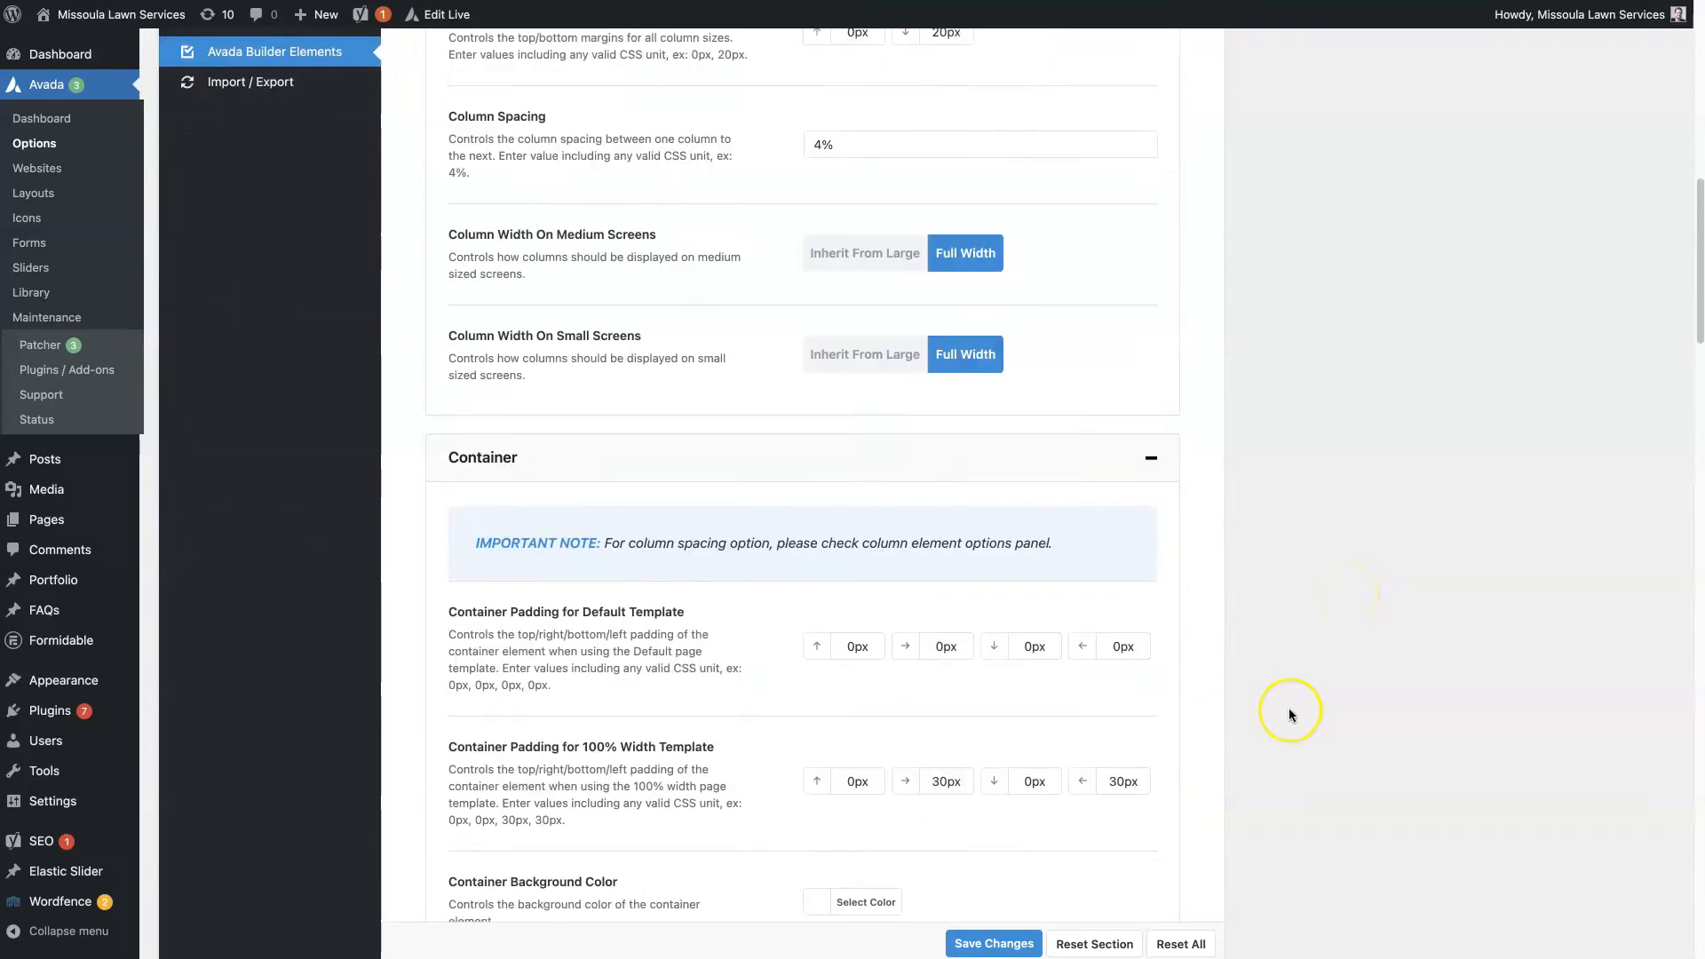
{"action": "scroll", "scroll_direction": "down", "scroll_amount": 3}
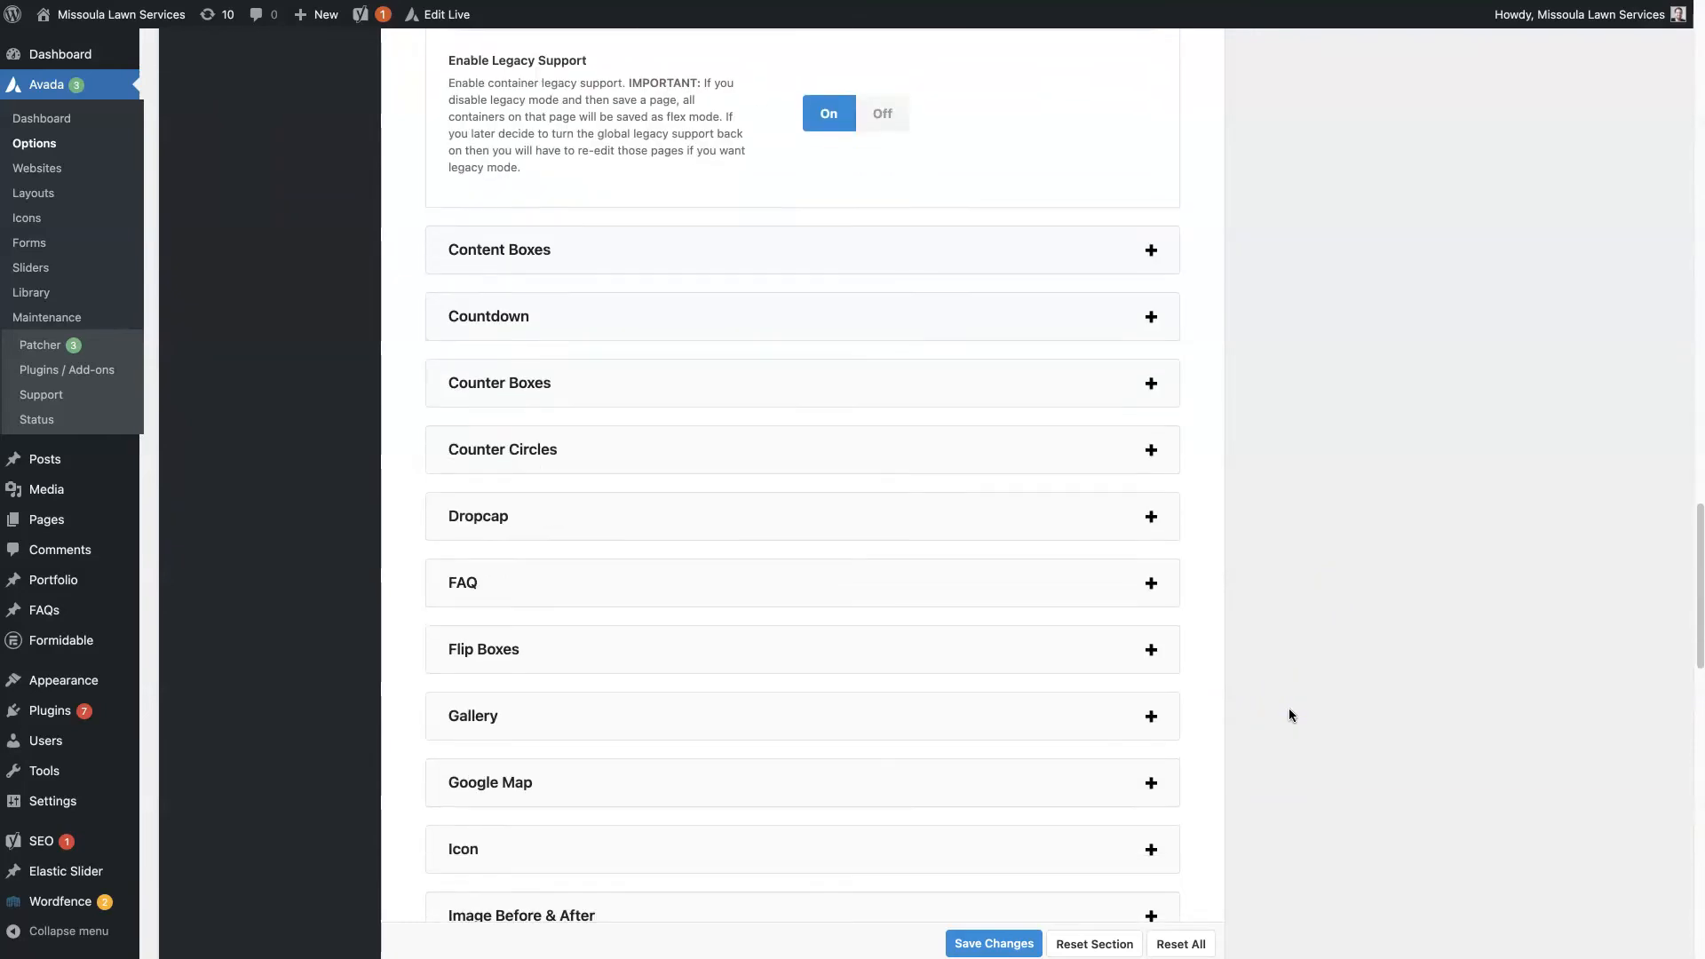
{"action": "scroll", "scroll_direction": "down", "scroll_amount": 3}
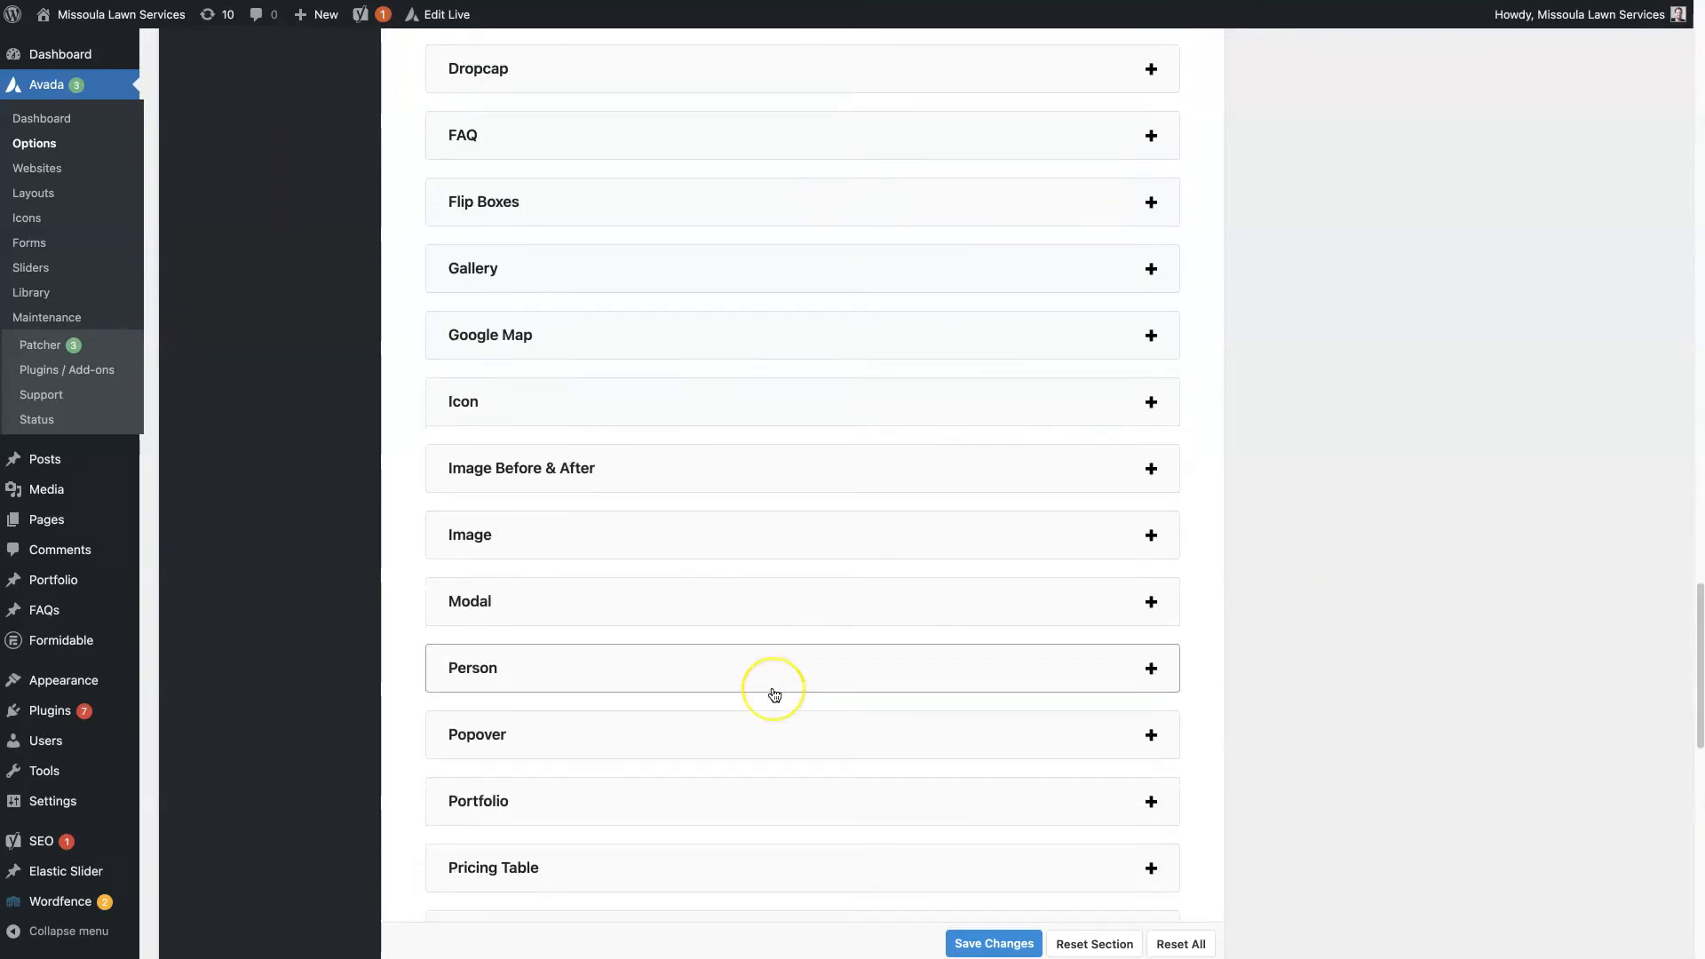
{"action": "scroll", "scroll_direction": "down", "scroll_amount": 3}
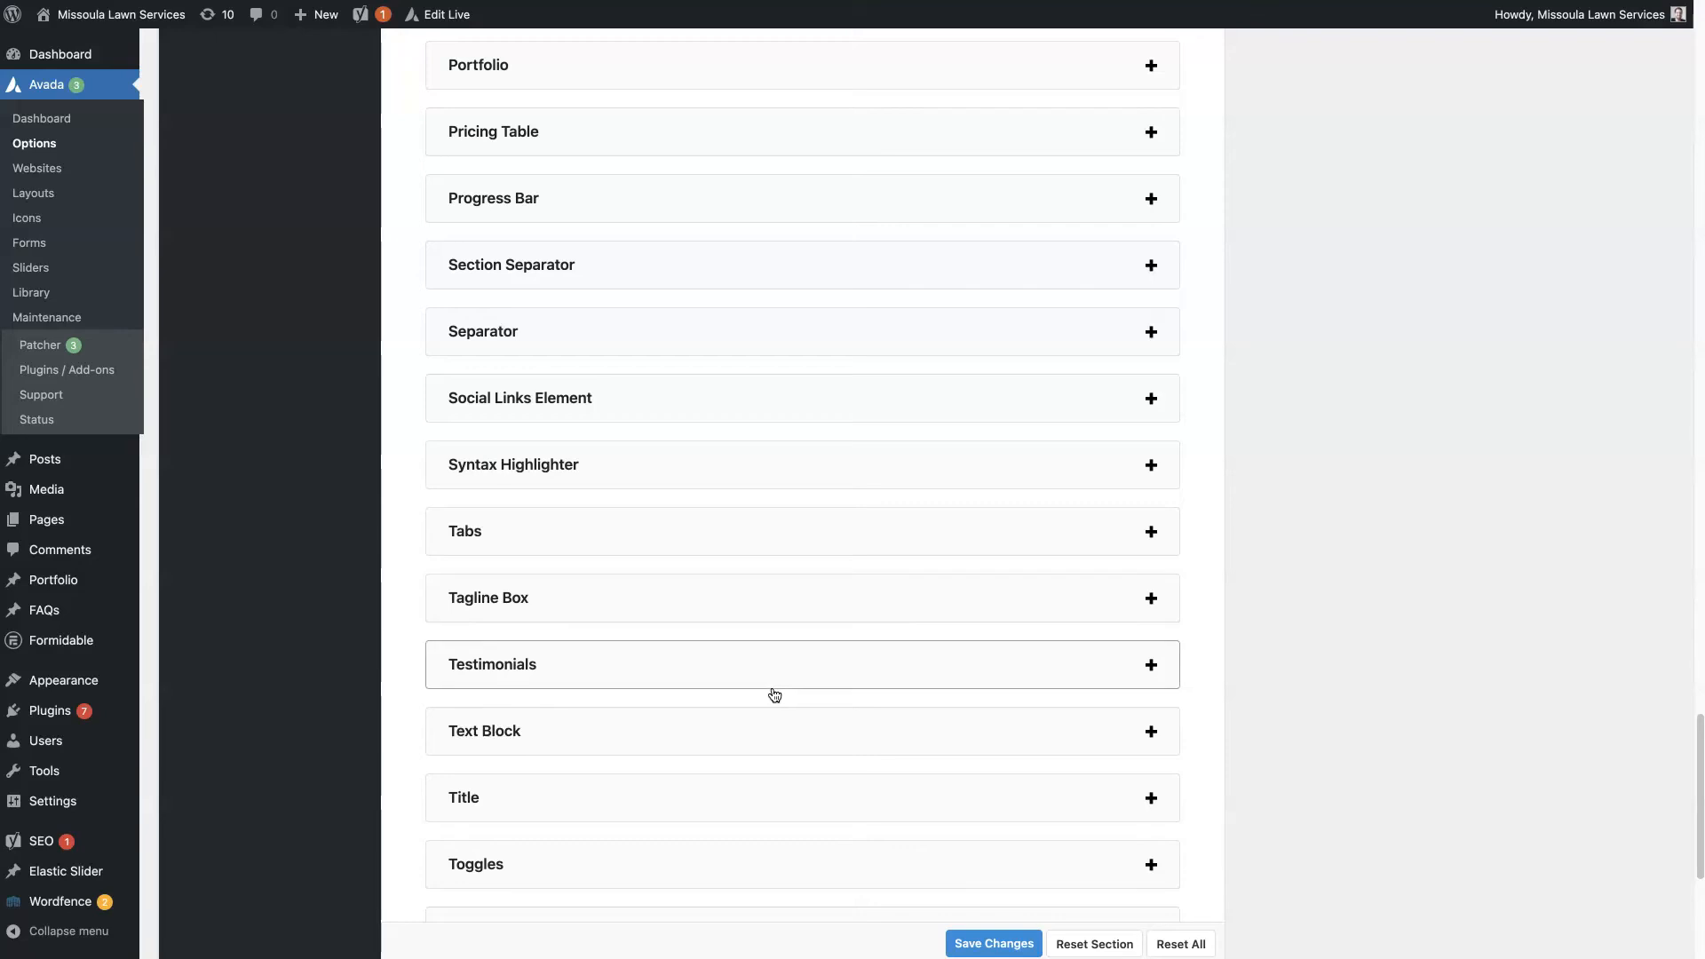
{"action": "scroll", "scroll_direction": "down", "scroll_amount": 3}
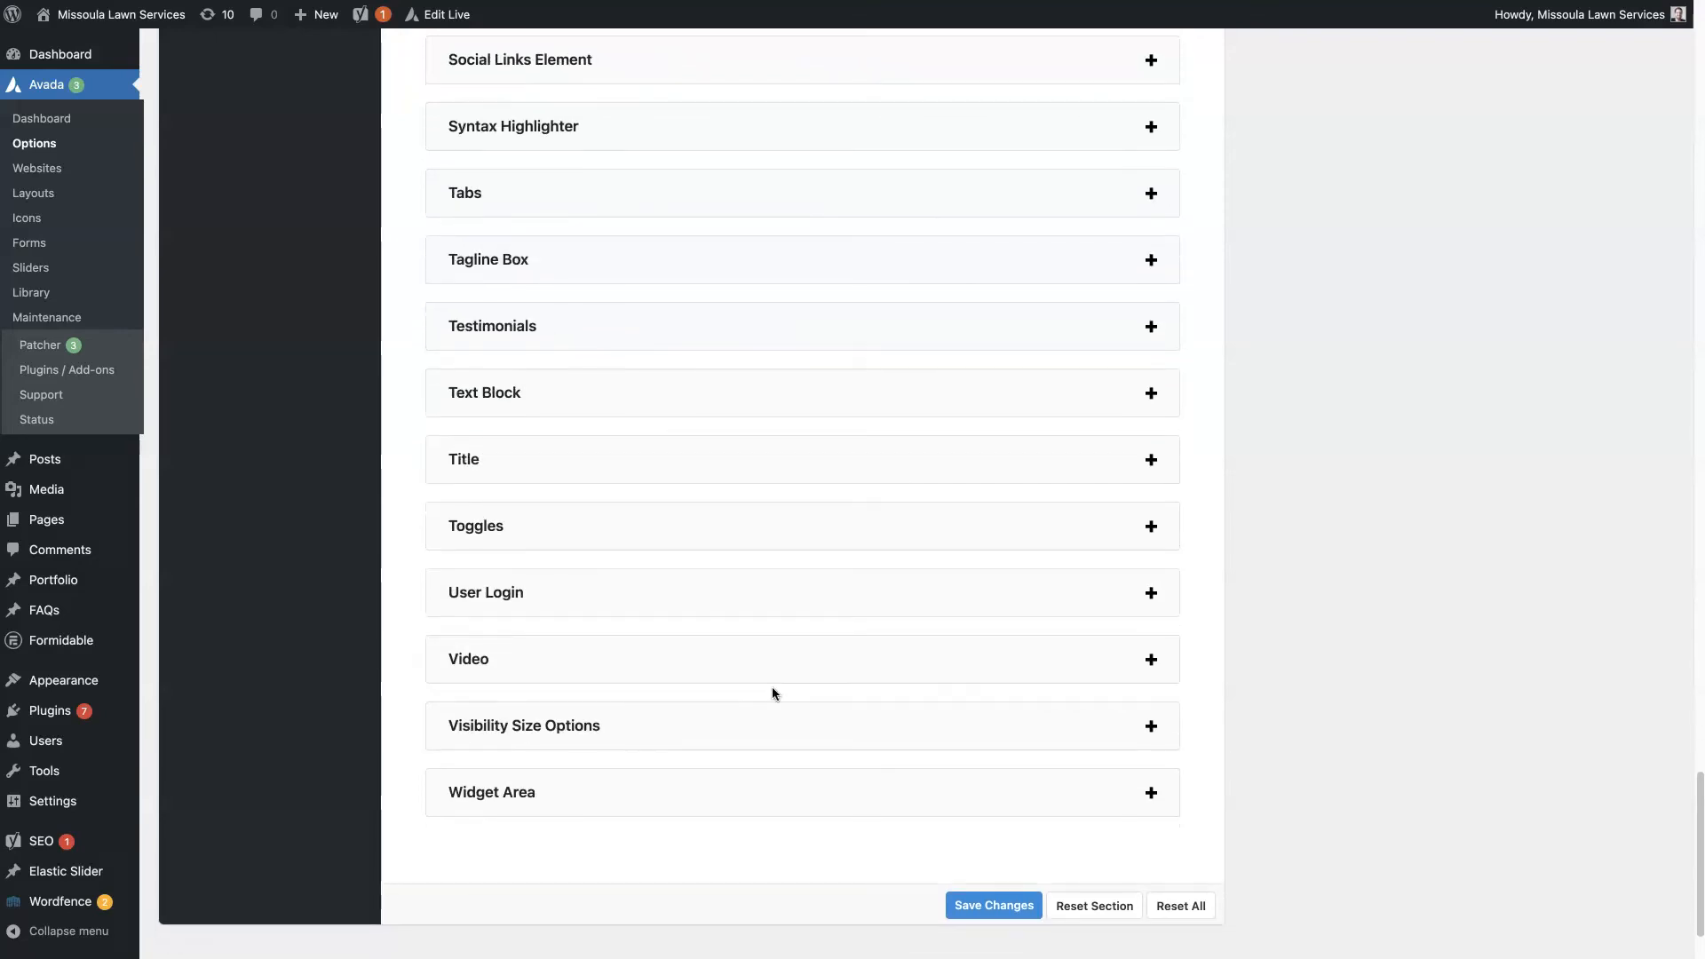
{"action": "left_click", "coordinate": [279, 771]}
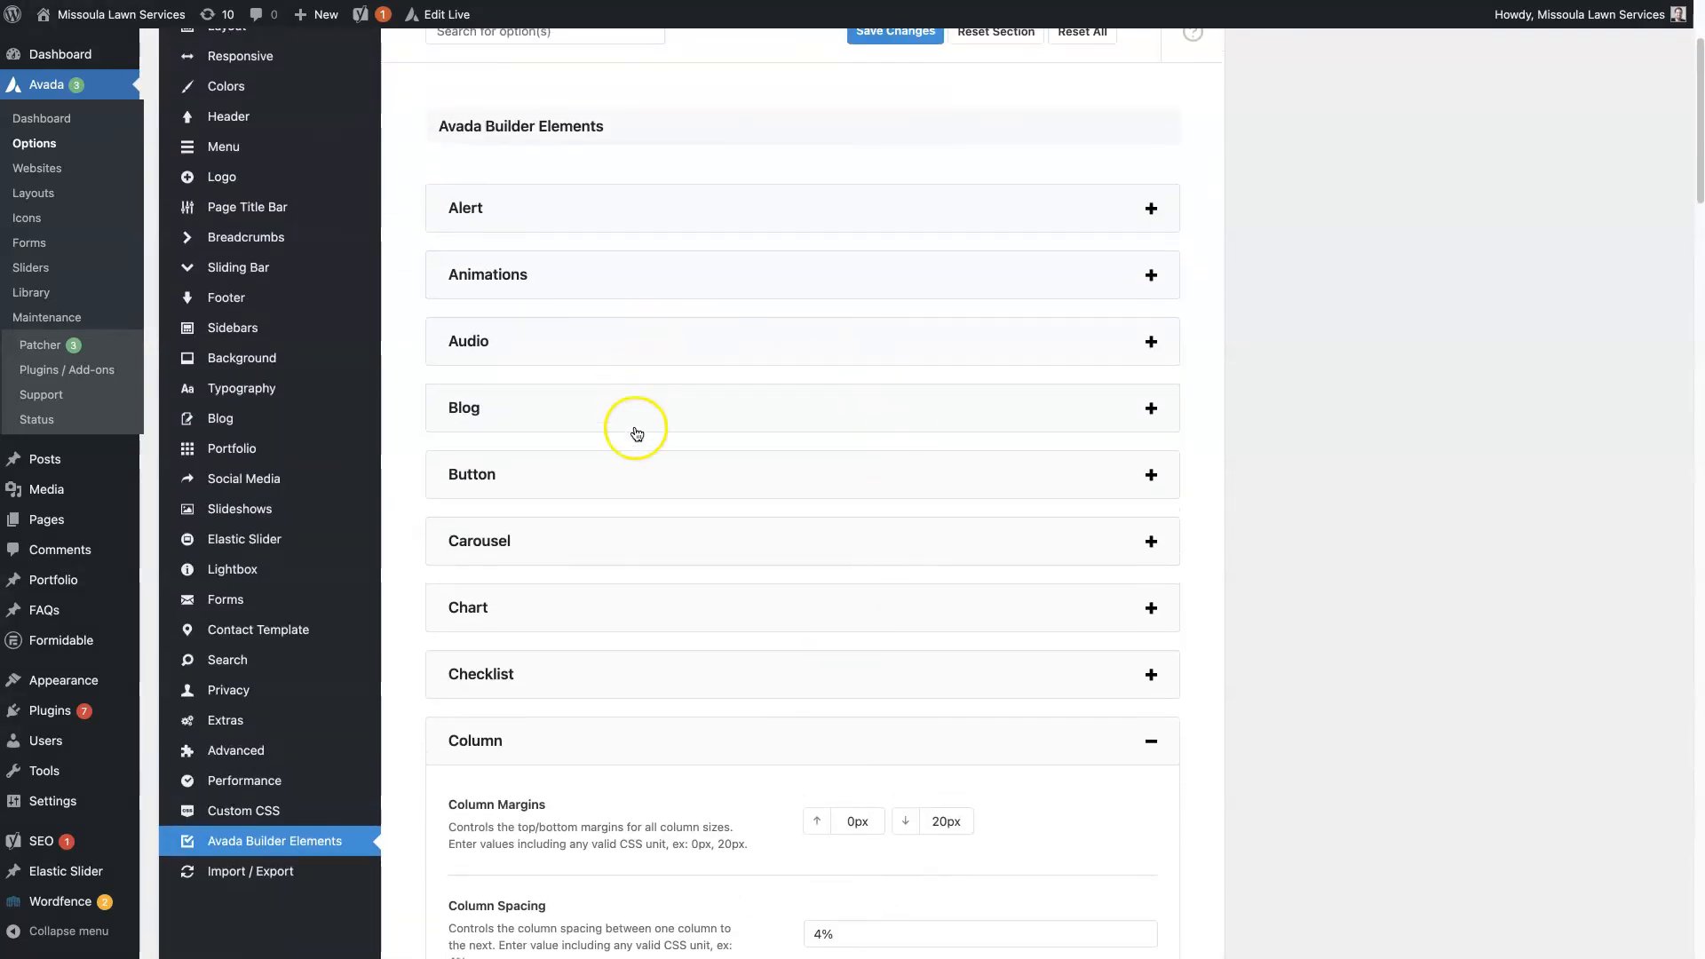
{"action": "mouse_move", "coordinate": [1348, 492]}
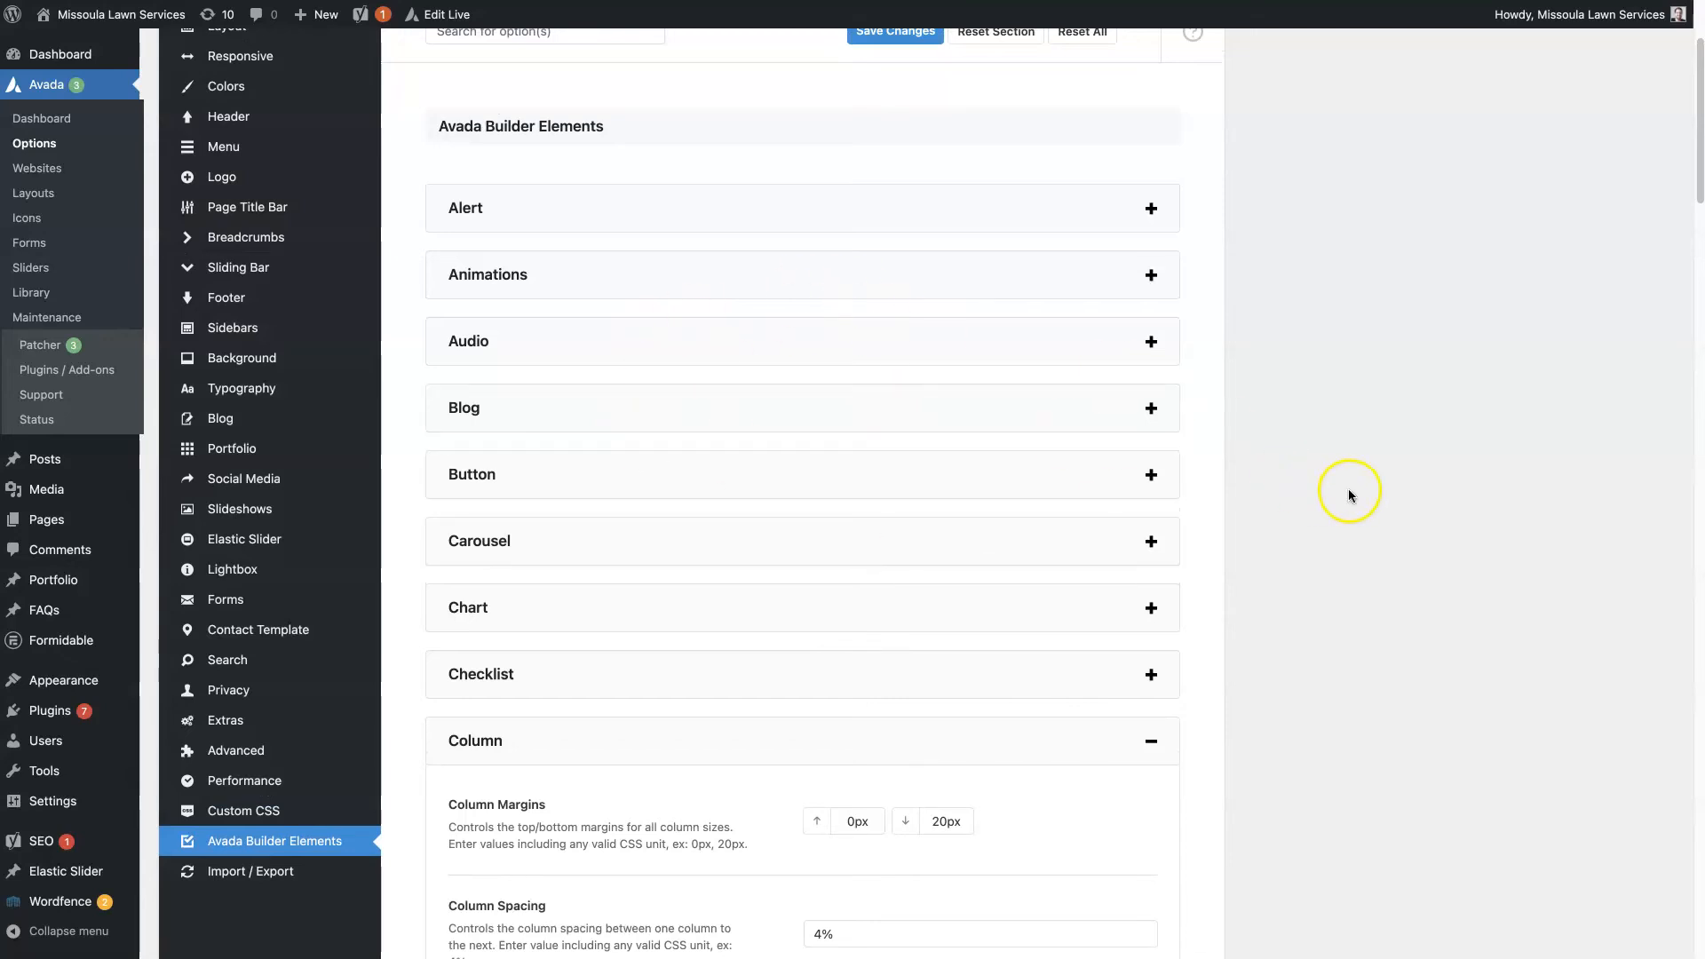
{"action": "mouse_move", "coordinate": [1349, 496]}
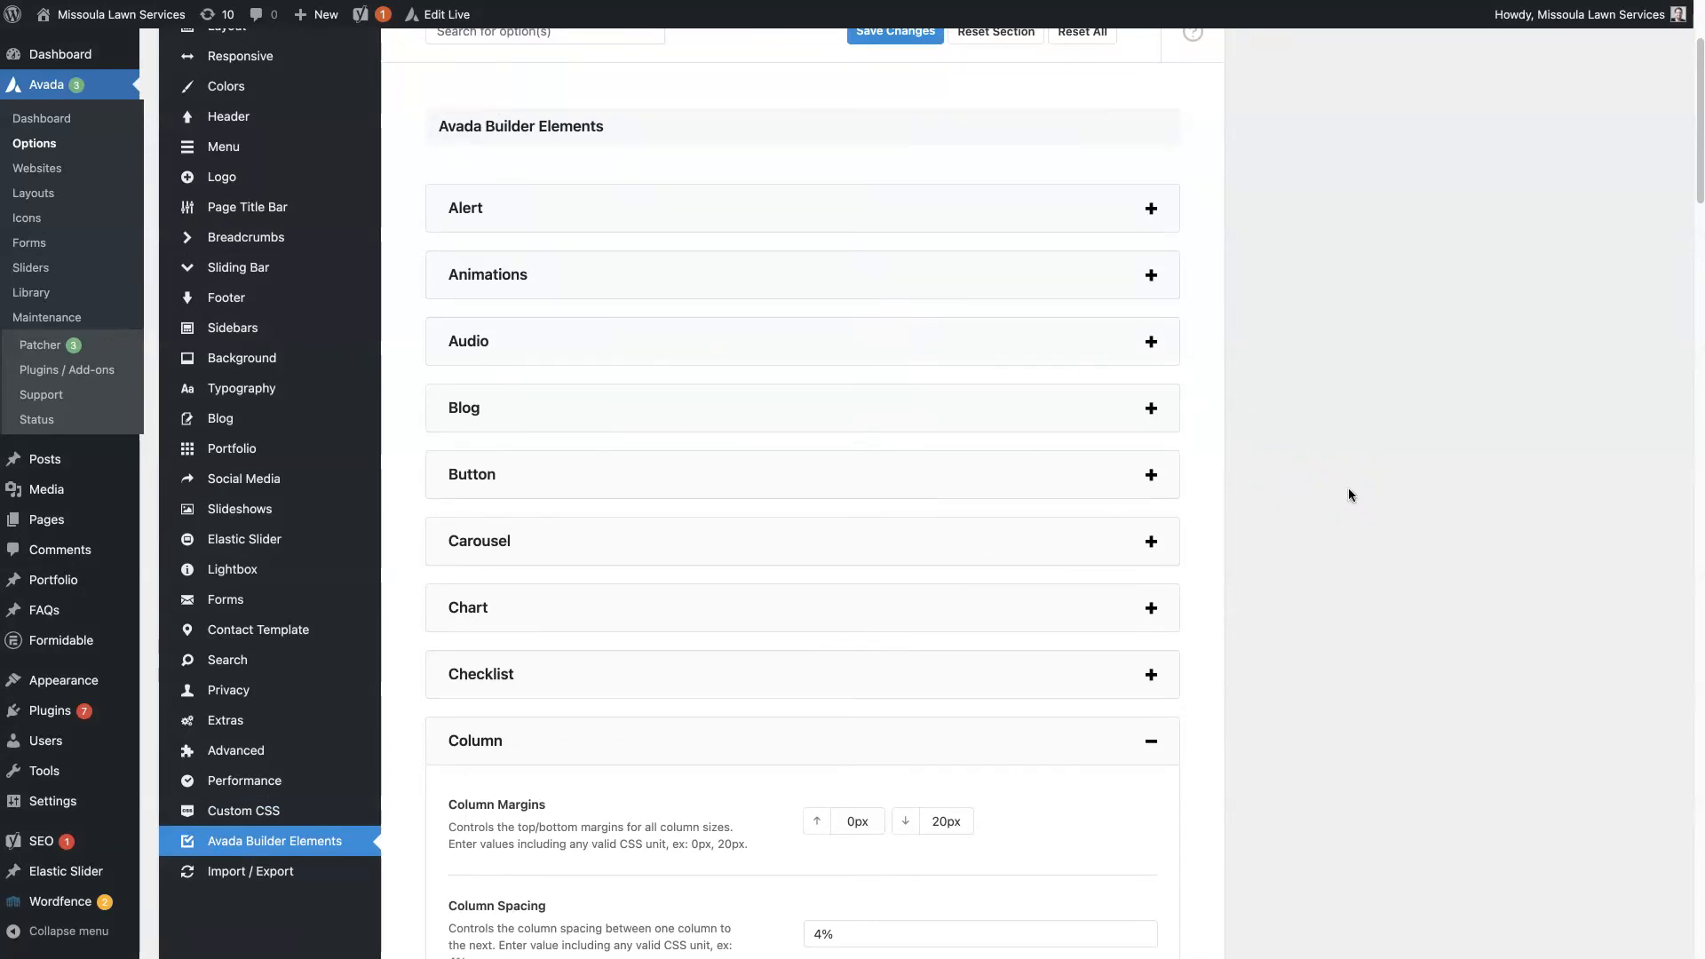